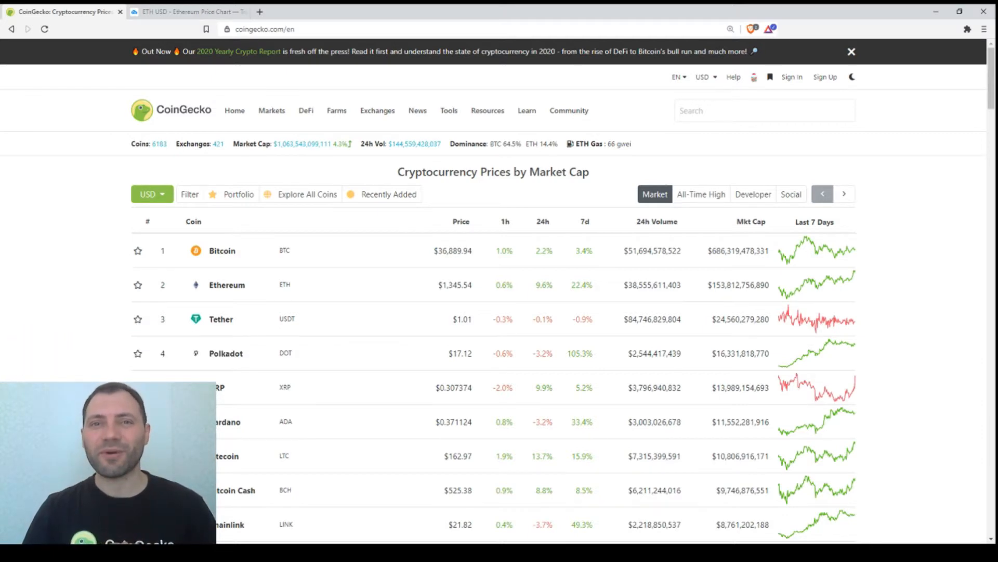
{"action": "mouse_move", "coordinate": [278, 515]}
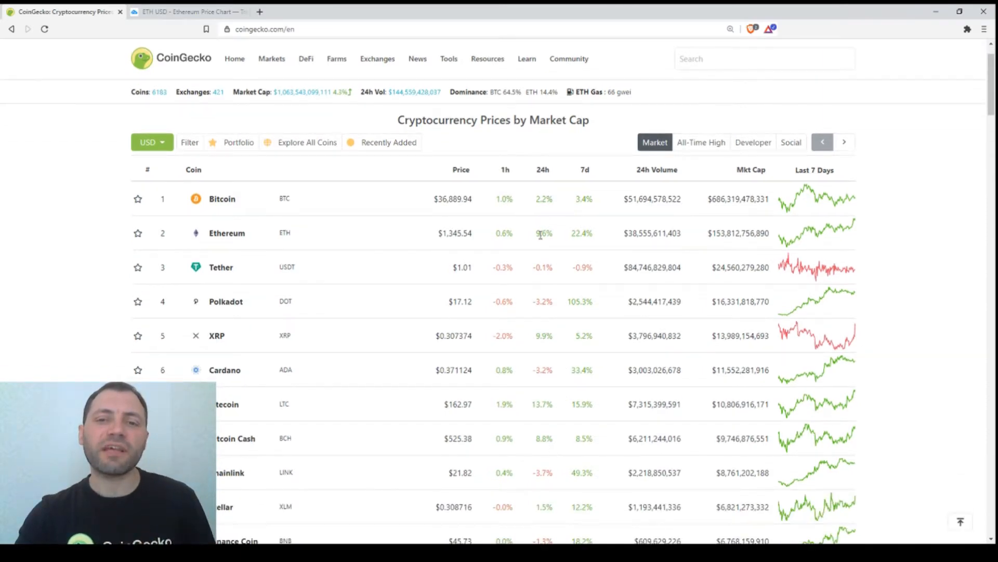
{"action": "mouse_move", "coordinate": [541, 426]}
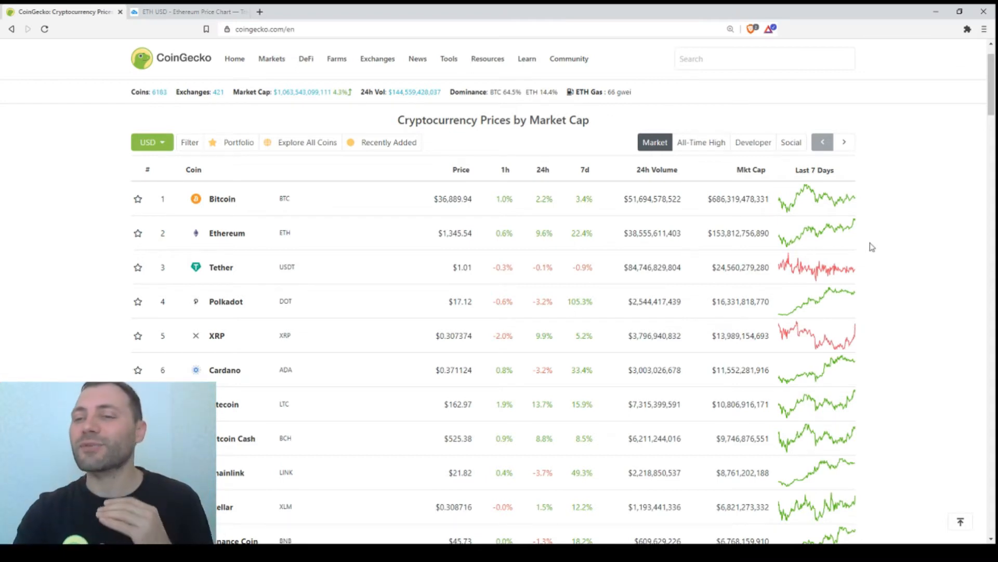
Switch to the Ethereum / U.S. Dollar overview tab and scroll through its daily ETHUSD chart.
{"action": "scroll", "scroll_direction": "down", "scroll_amount": 3}
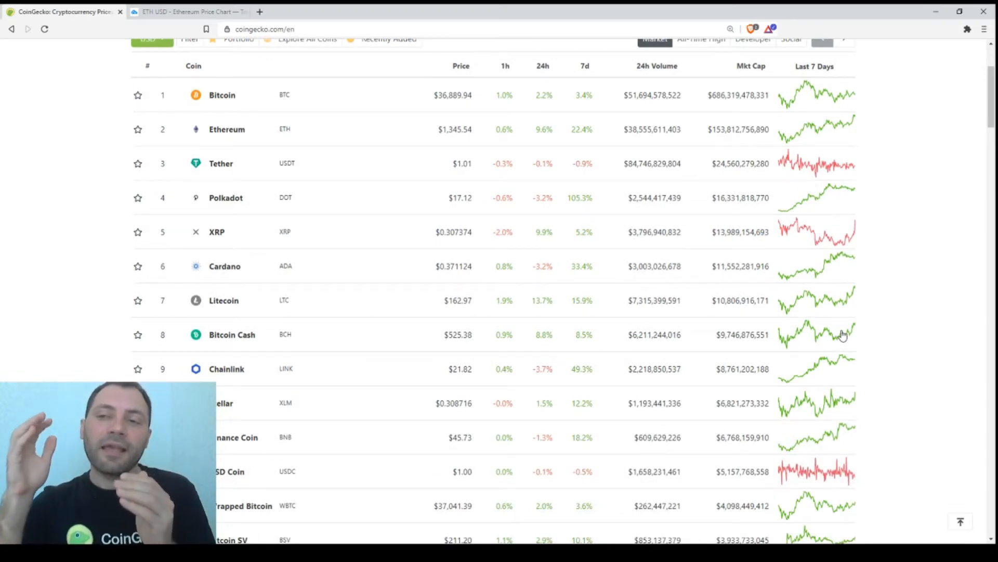
{"action": "scroll", "scroll_direction": "up", "scroll_amount": 3}
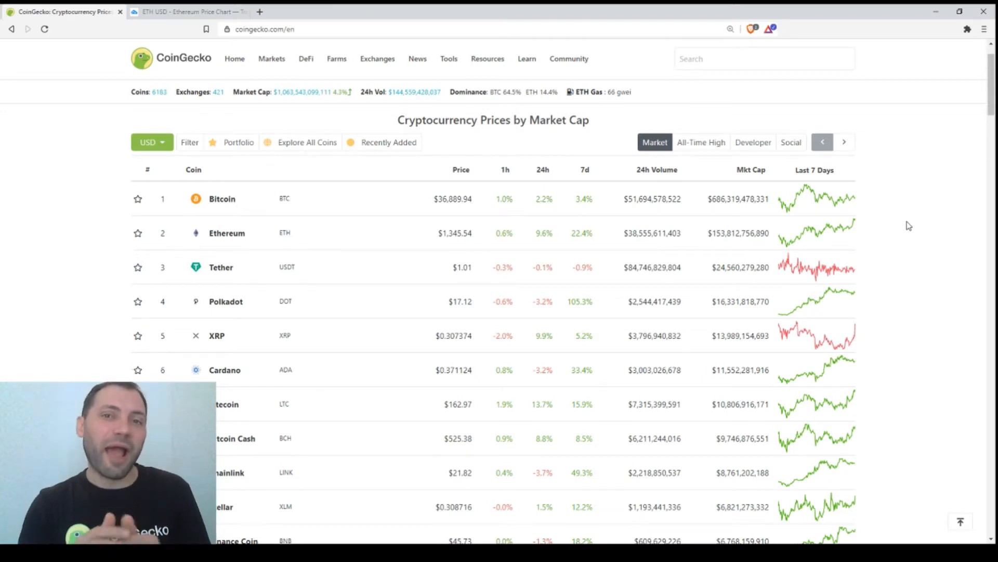
{"action": "mouse_move", "coordinate": [501, 128]}
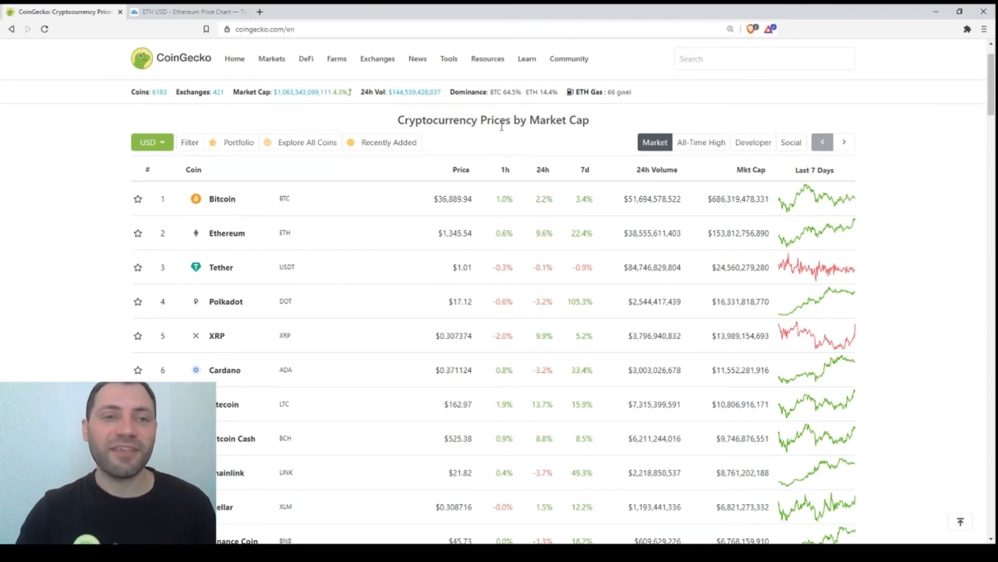
{"action": "left_click", "coordinate": [188, 11]}
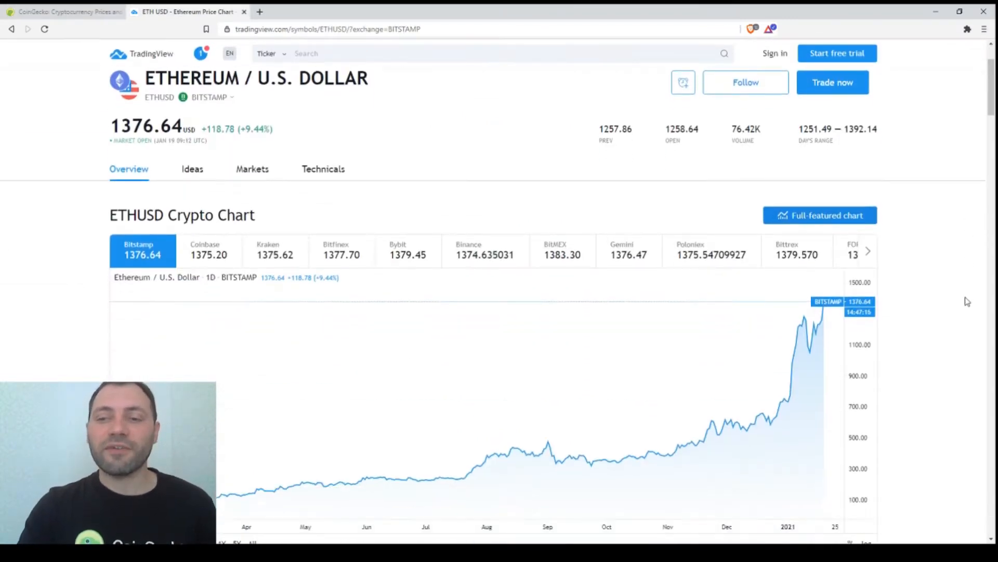
{"action": "mouse_move", "coordinate": [110, 131]}
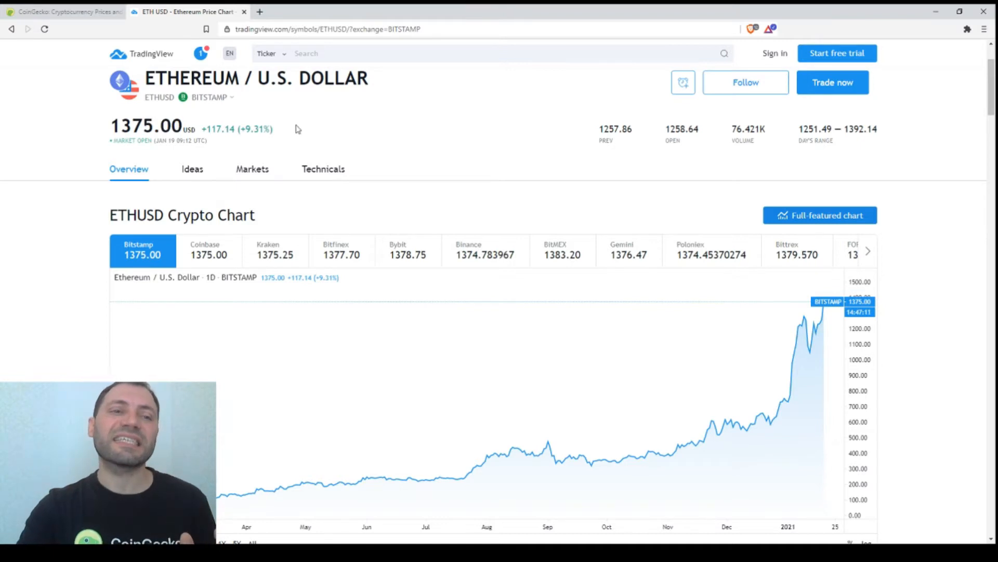
{"action": "mouse_move", "coordinate": [438, 184]}
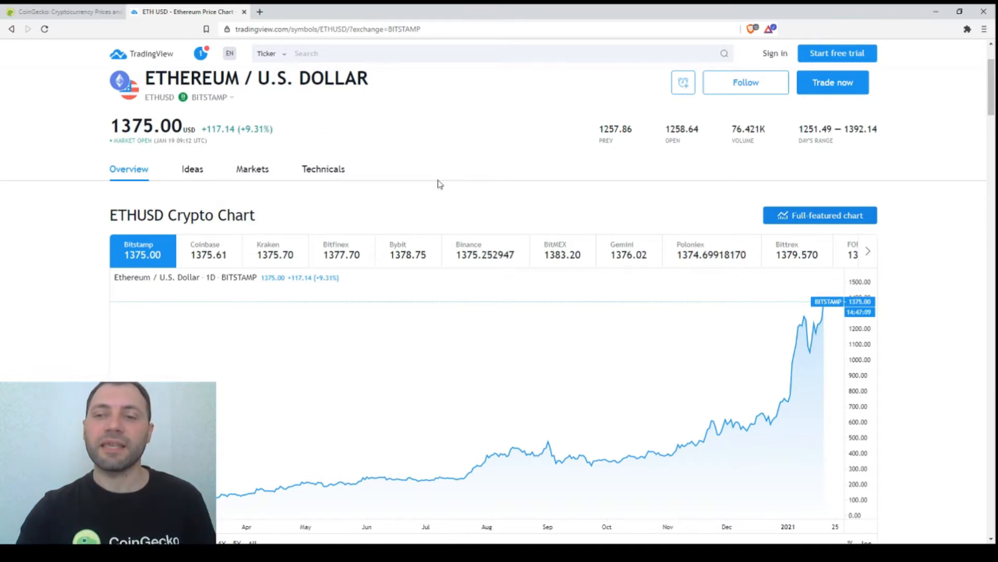
{"action": "scroll", "scroll_direction": "down", "scroll_amount": 3}
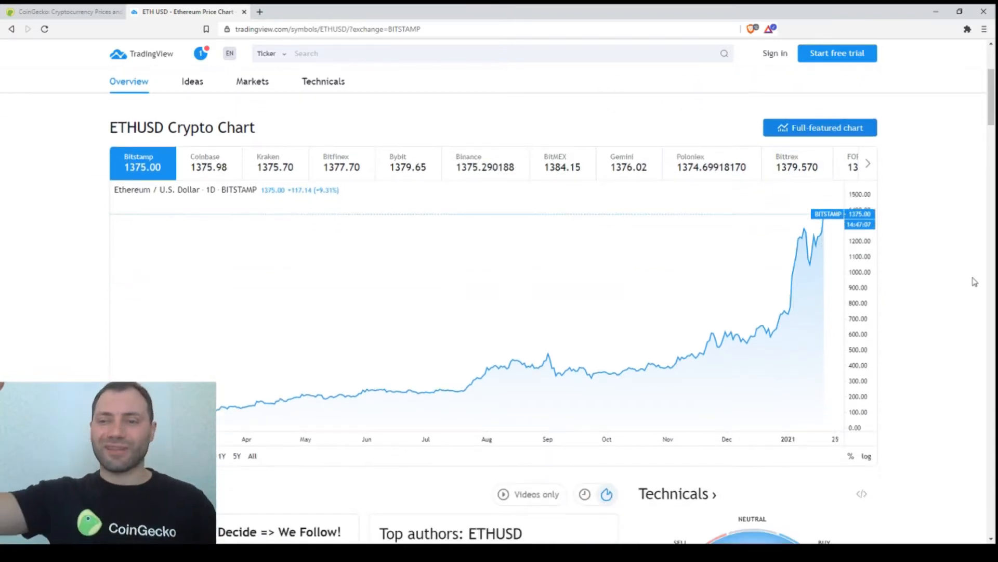
{"action": "mouse_move", "coordinate": [605, 384]}
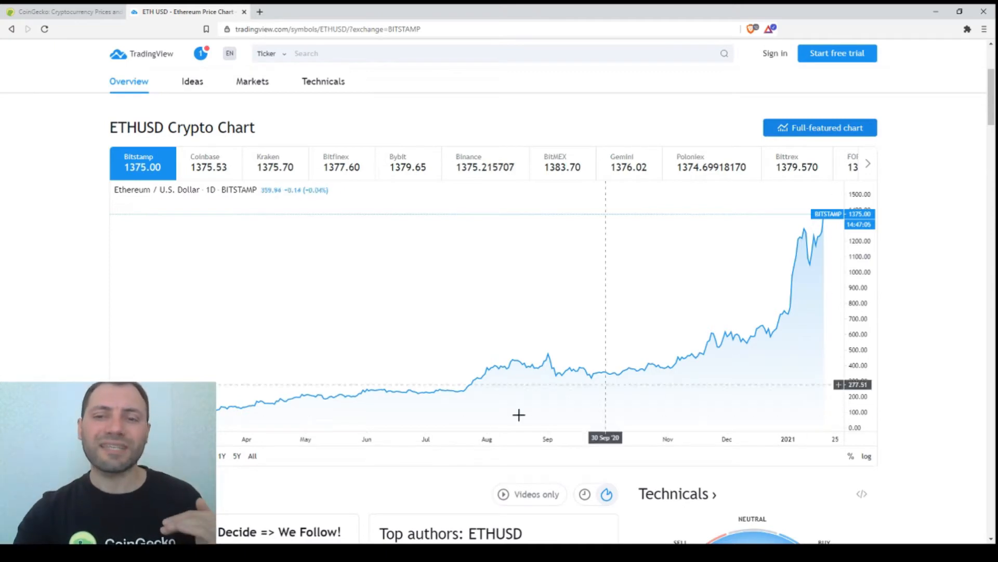
{"action": "scroll", "scroll_direction": "up", "scroll_amount": 3}
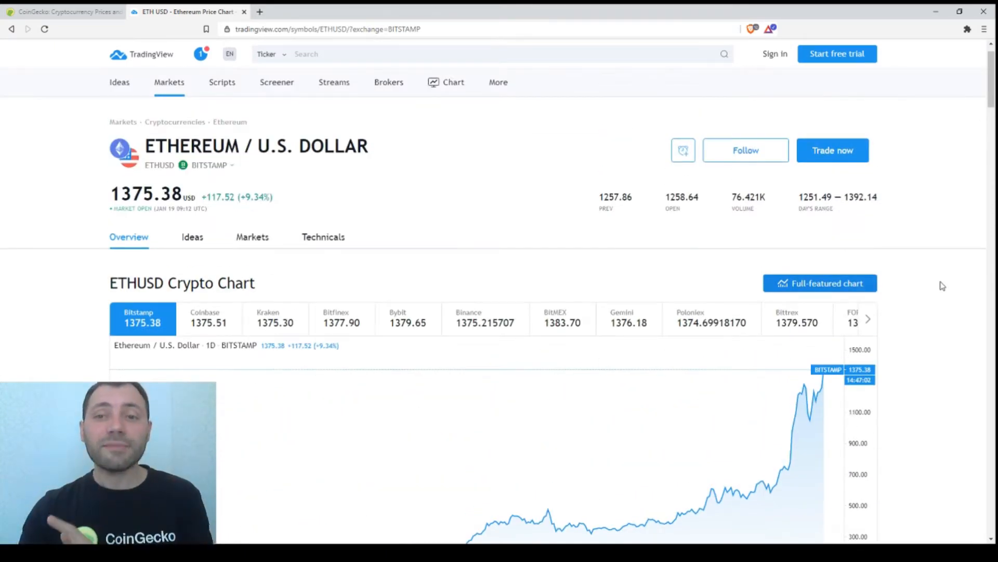
Open the full-featured chart on the 1M interval and load the Coinbase ETHUSD listing.
{"action": "left_click", "coordinate": [819, 283]}
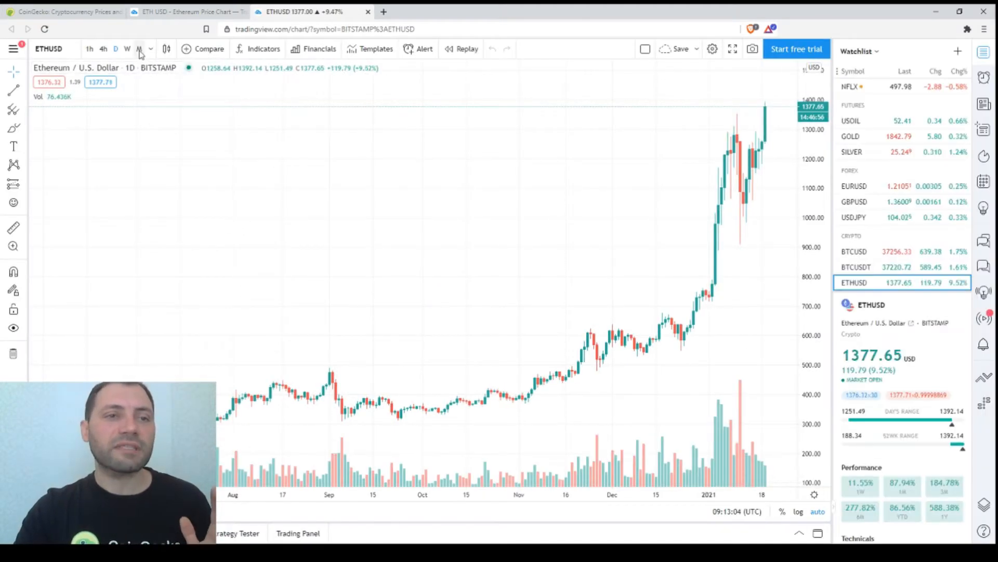
{"action": "left_click", "coordinate": [139, 48]}
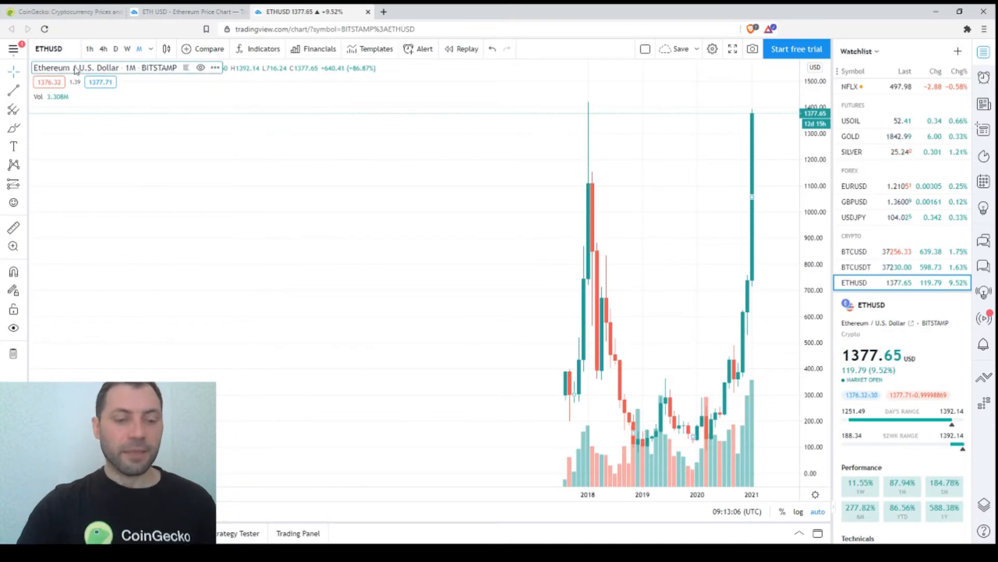
{"action": "left_click", "coordinate": [51, 68]}
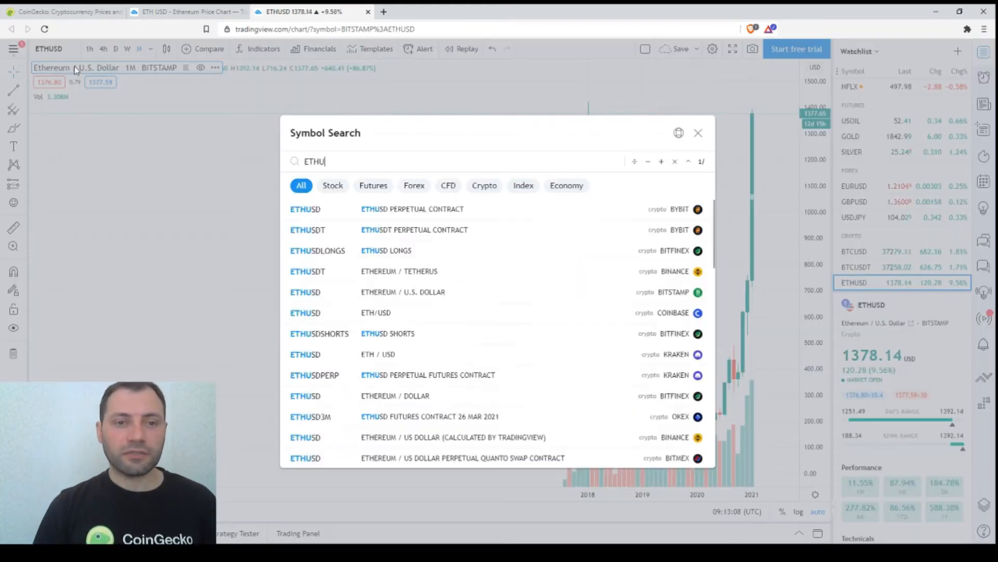
{"action": "type", "text": "SD"}
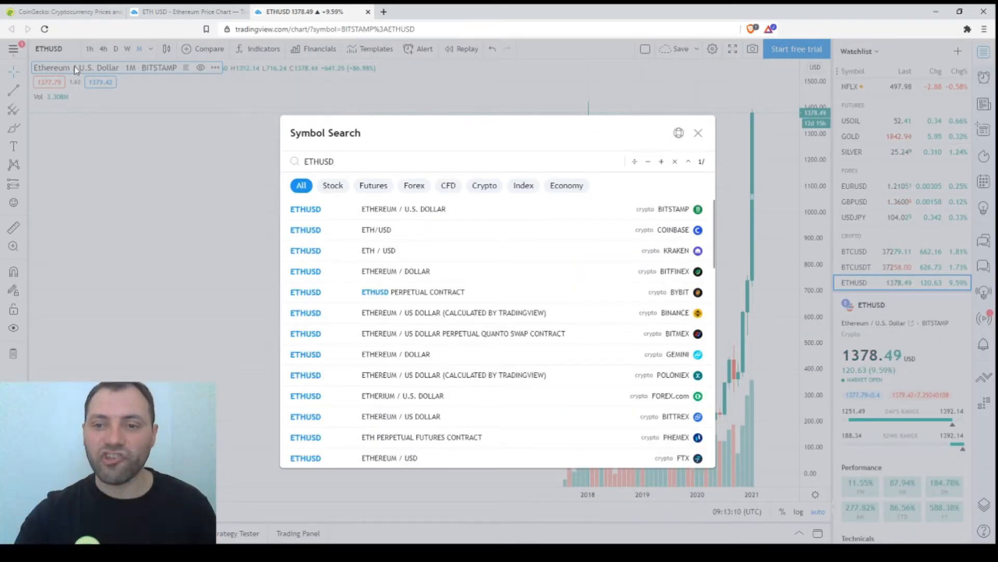
{"action": "left_click", "coordinate": [698, 132]}
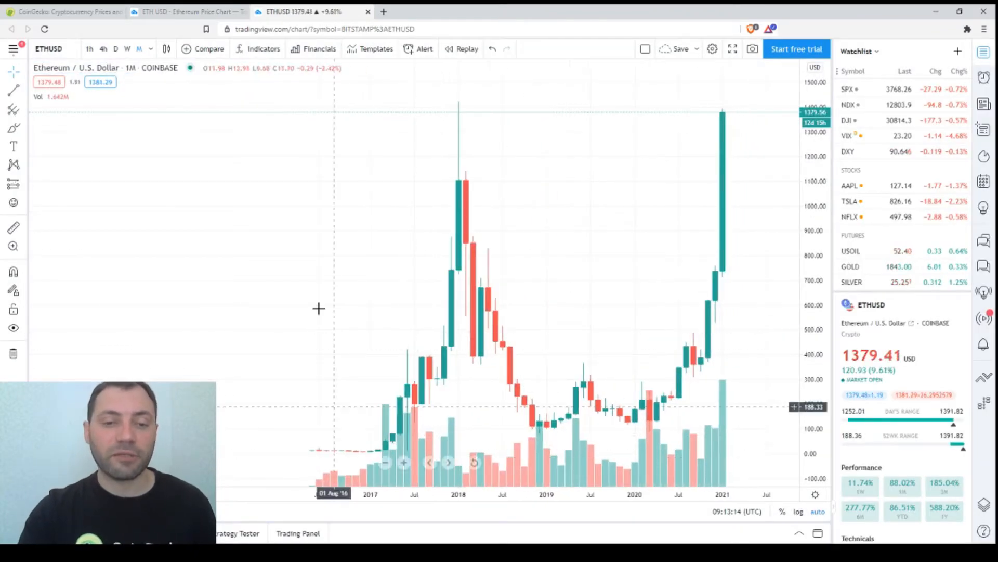
Apply chart settings from the right-click menu so only candles show, without volume bars.
{"action": "right_click", "coordinate": [318, 309]}
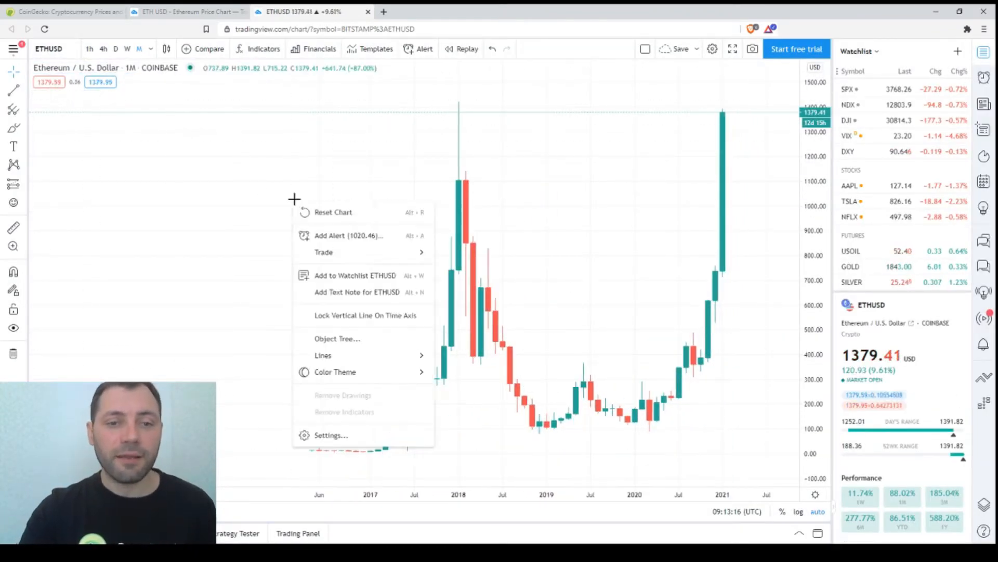
{"action": "left_click", "coordinate": [331, 435]}
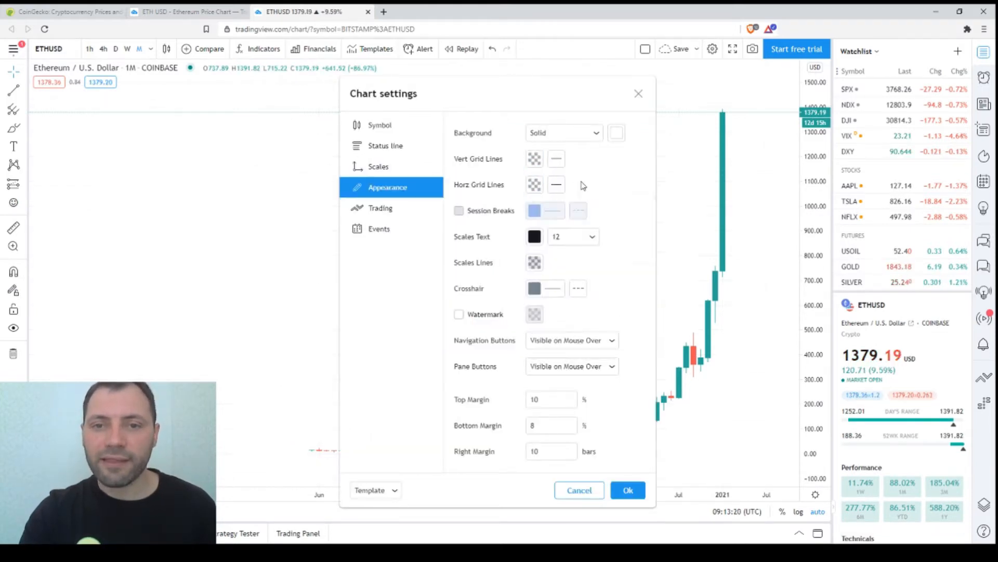
{"action": "left_click", "coordinate": [627, 490]}
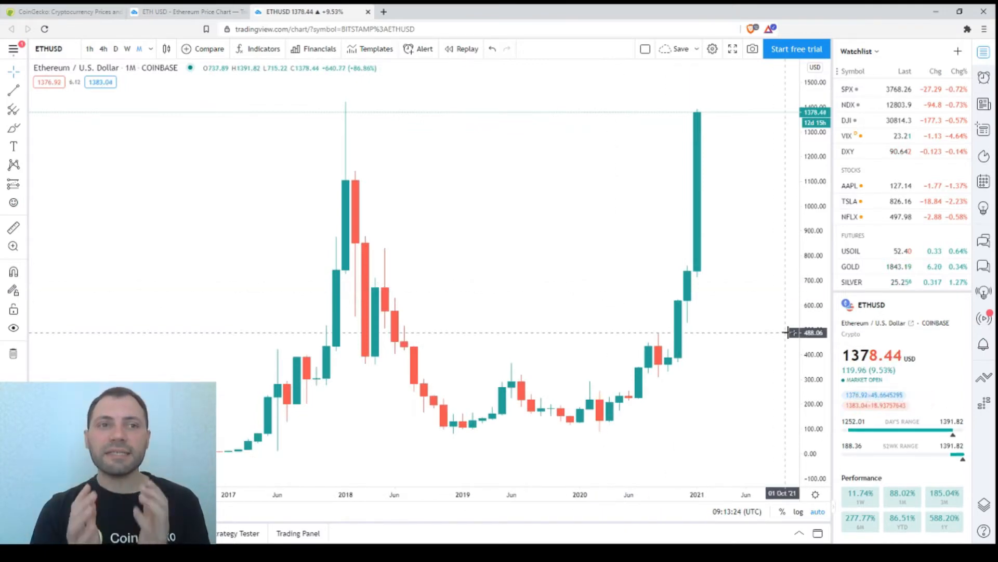
{"action": "mouse_move", "coordinate": [672, 357]}
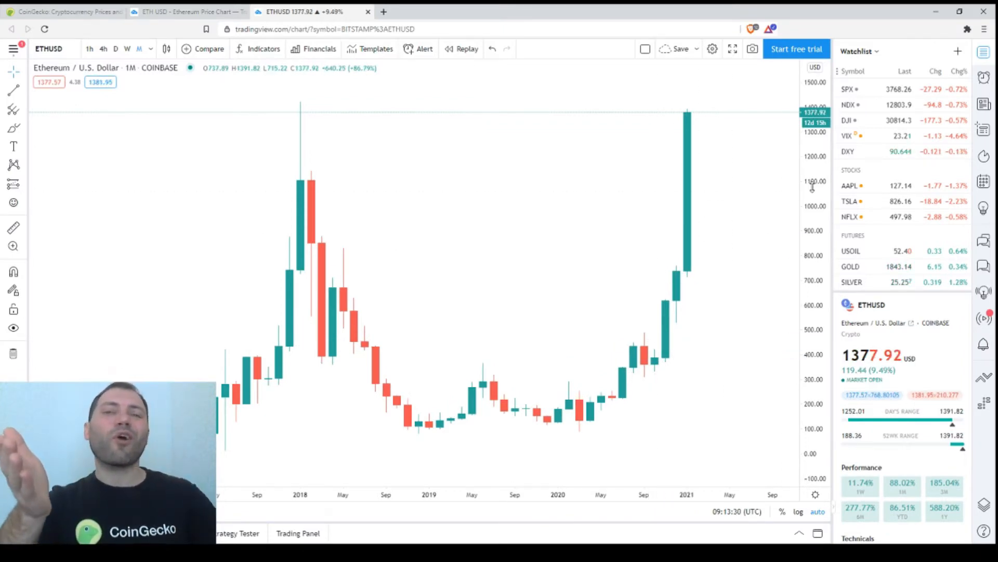
{"action": "mouse_move", "coordinate": [267, 359]}
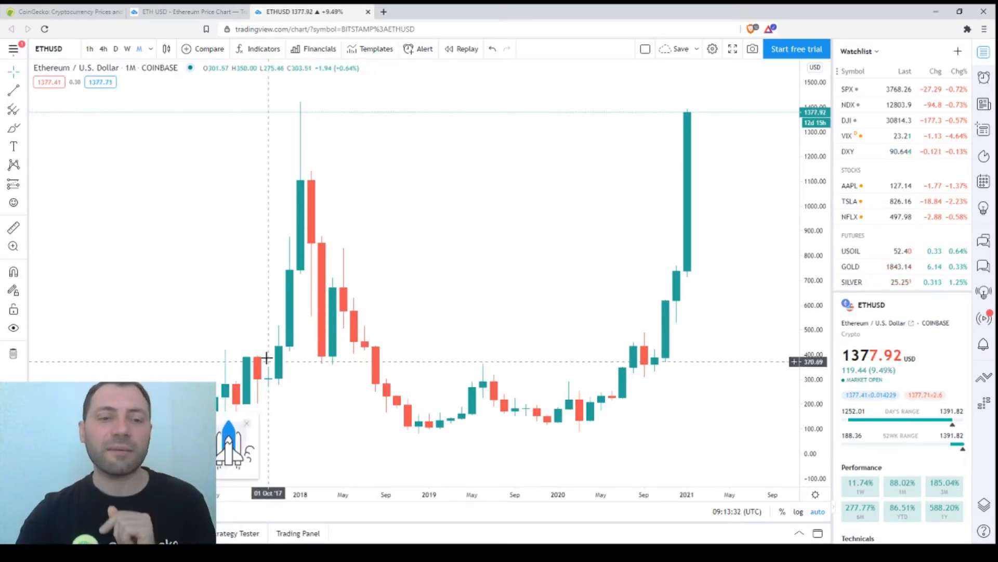
{"action": "mouse_move", "coordinate": [694, 116]}
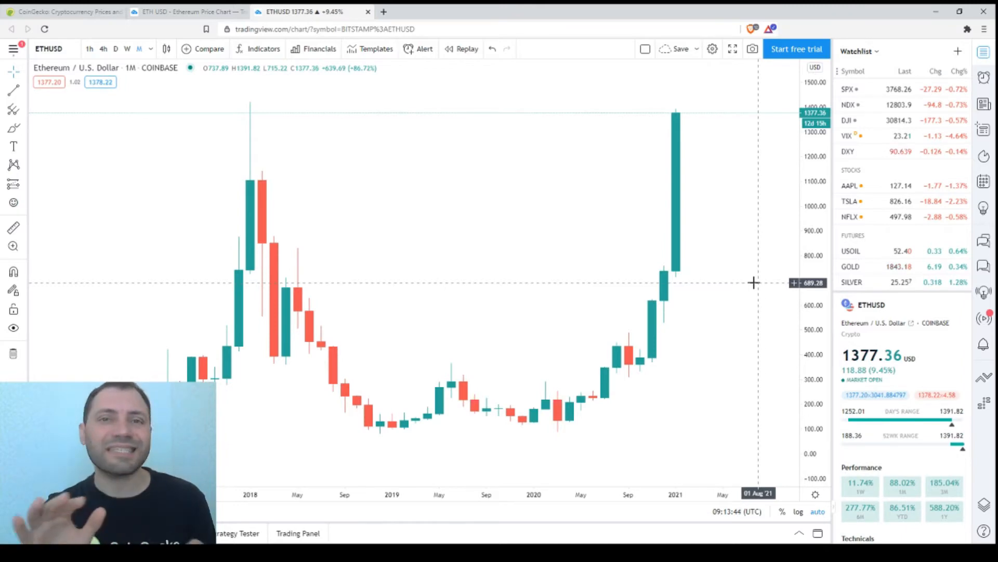
{"action": "mouse_move", "coordinate": [757, 271]}
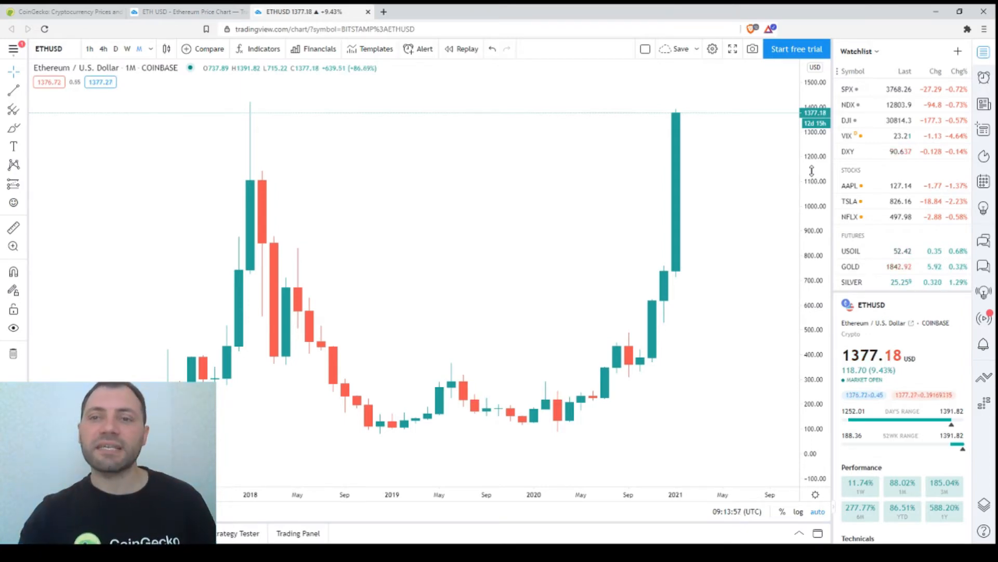
{"action": "mouse_move", "coordinate": [737, 232]}
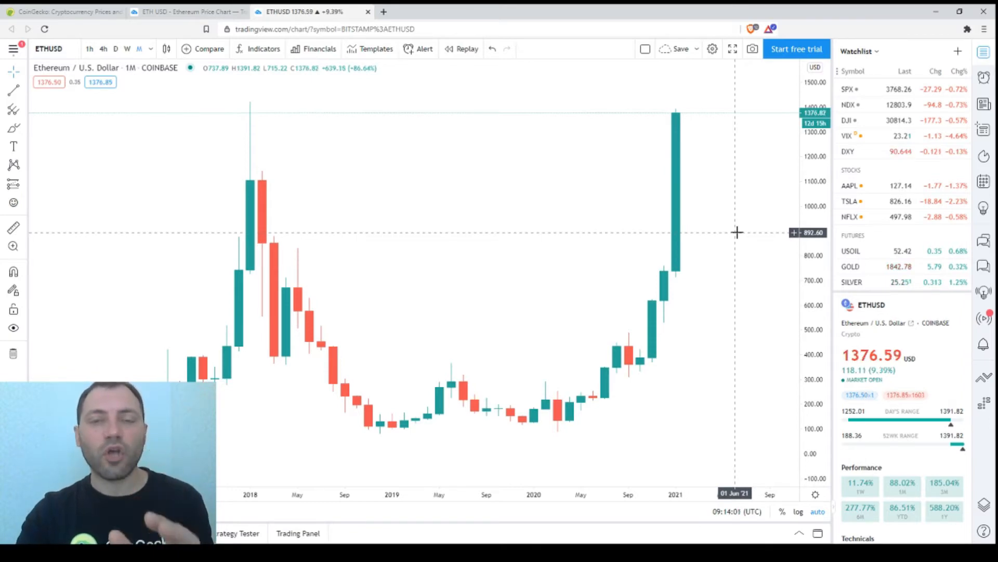
{"action": "mouse_move", "coordinate": [508, 213]}
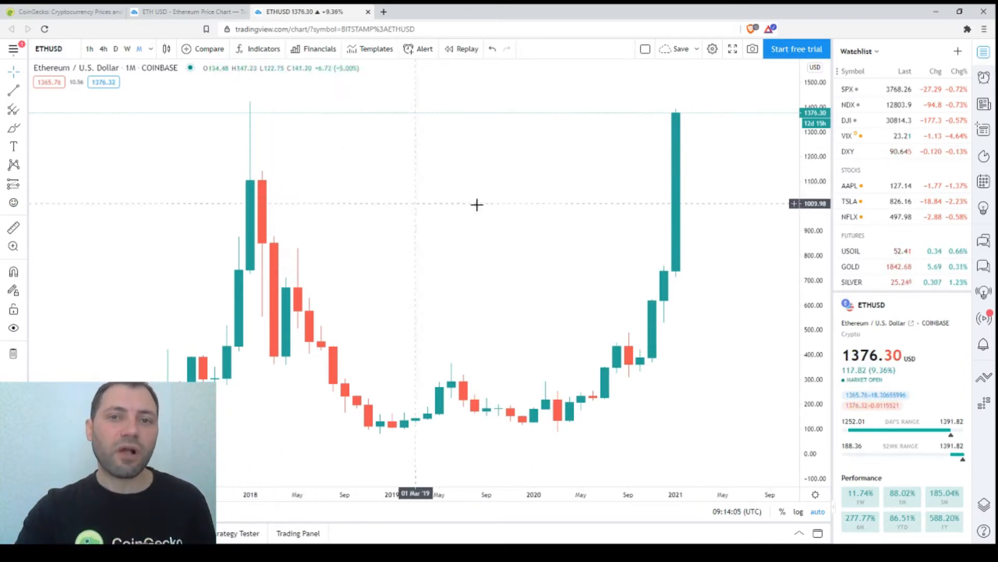
{"action": "mouse_move", "coordinate": [521, 201]}
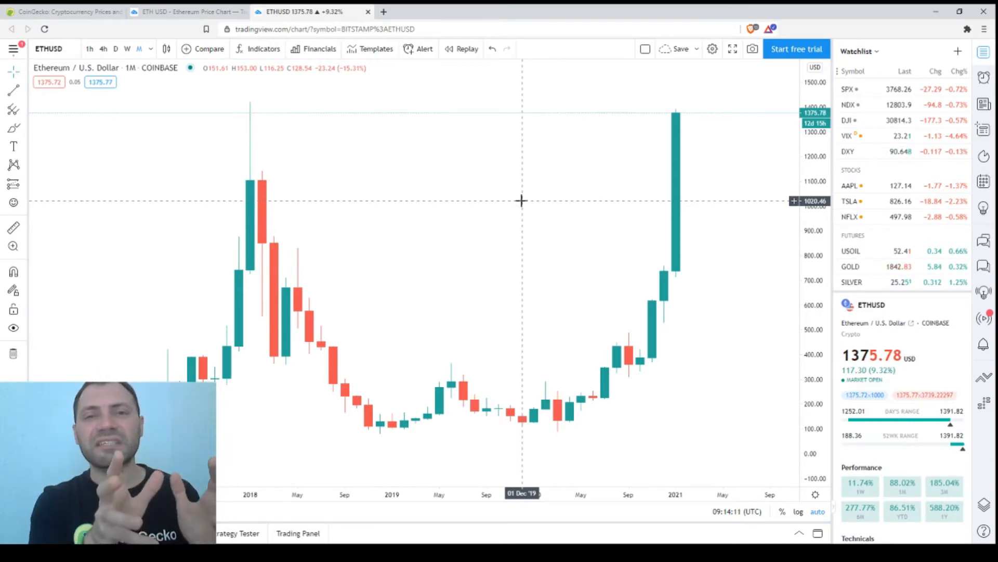
{"action": "mouse_move", "coordinate": [250, 189]}
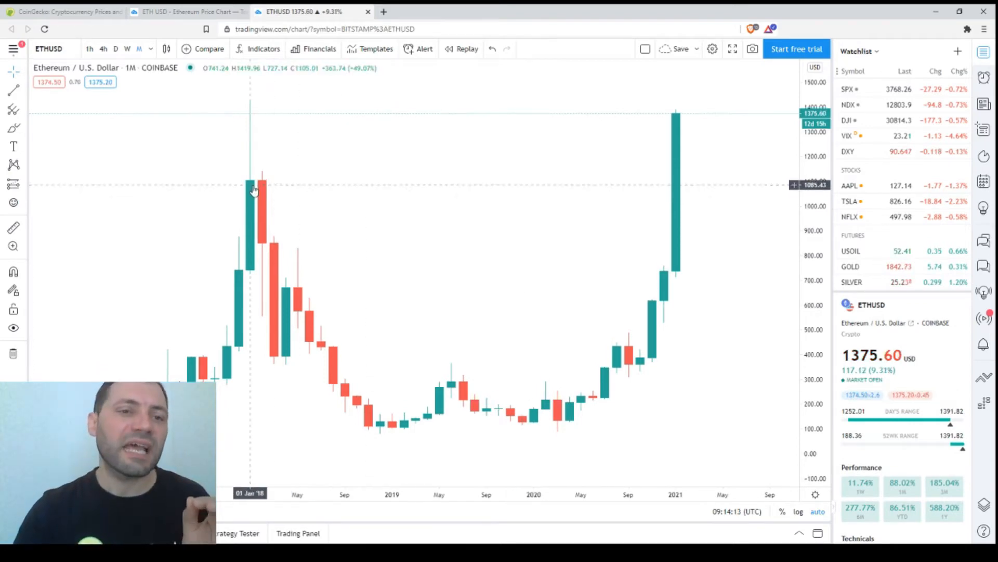
{"action": "mouse_move", "coordinate": [271, 198]}
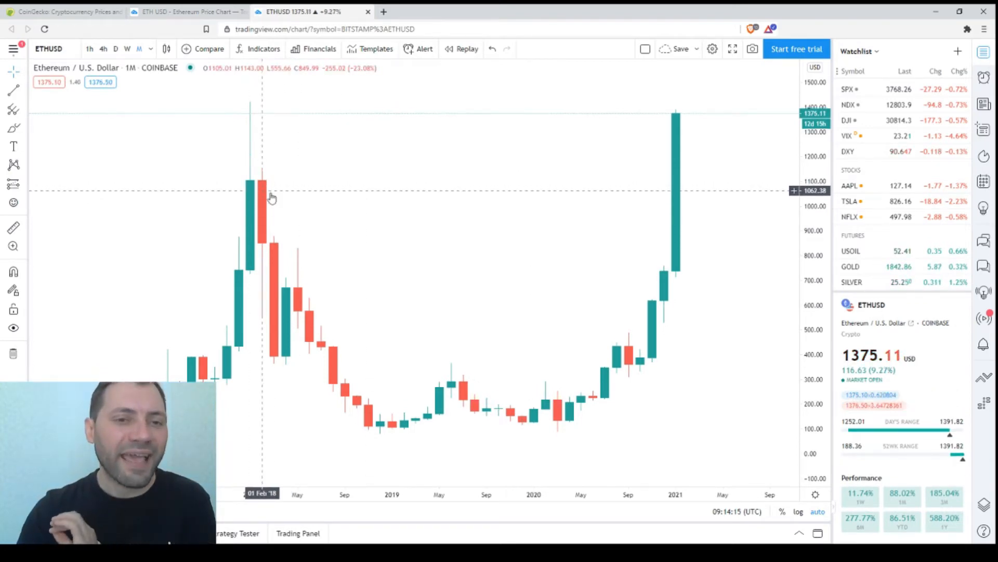
{"action": "mouse_move", "coordinate": [185, 200]}
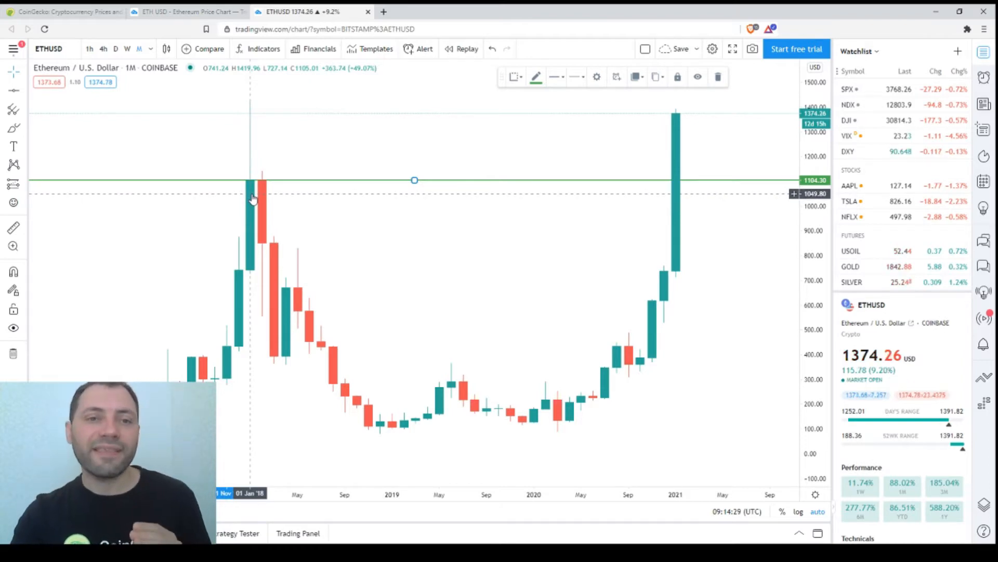
{"action": "mouse_move", "coordinate": [262, 187]}
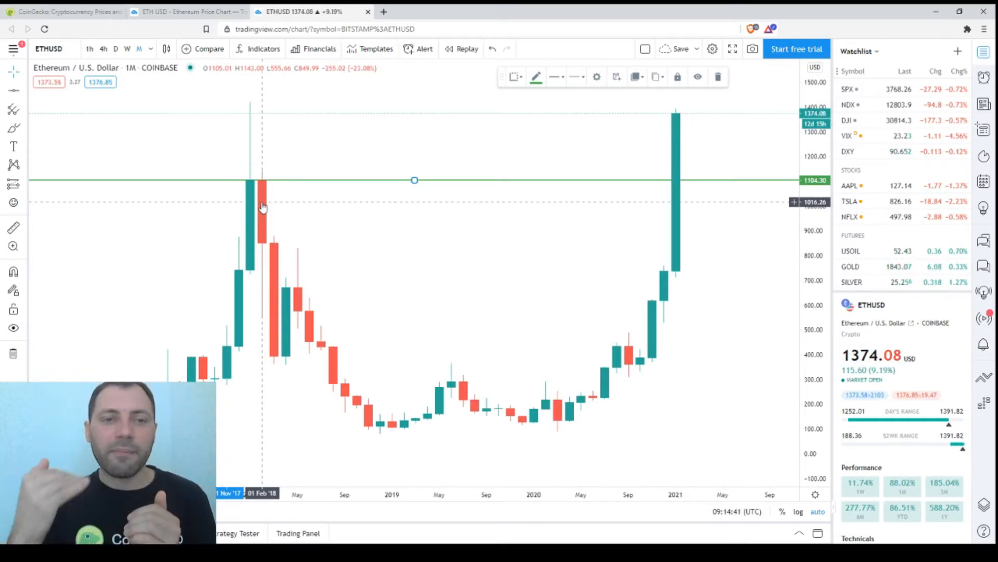
{"action": "mouse_move", "coordinate": [604, 193]}
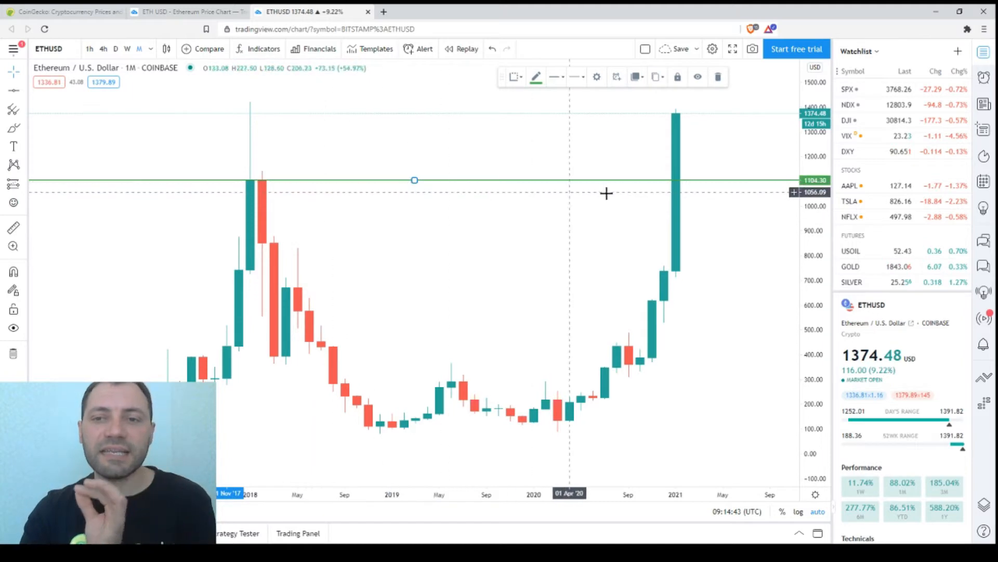
{"action": "mouse_move", "coordinate": [680, 191]}
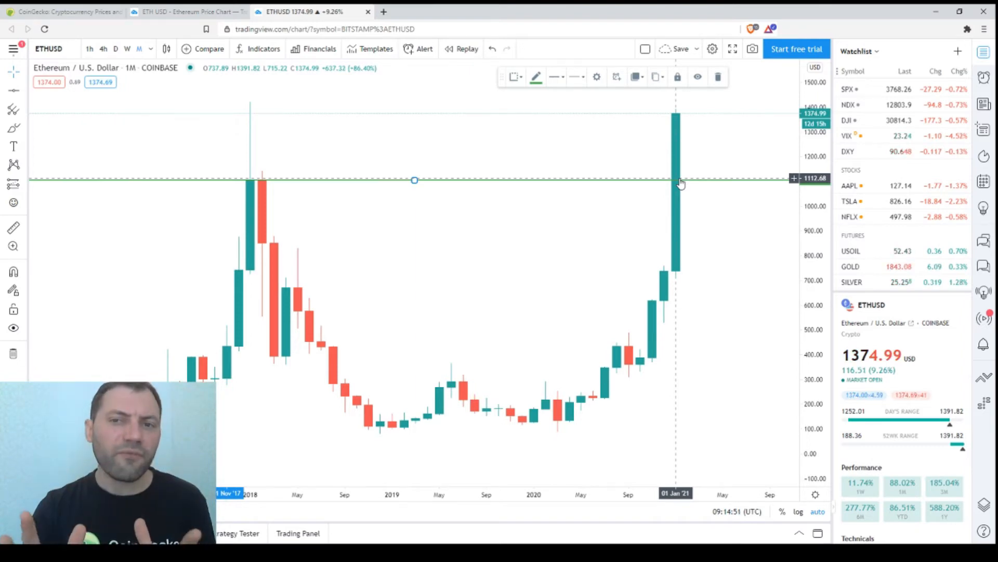
{"action": "mouse_move", "coordinate": [683, 177]}
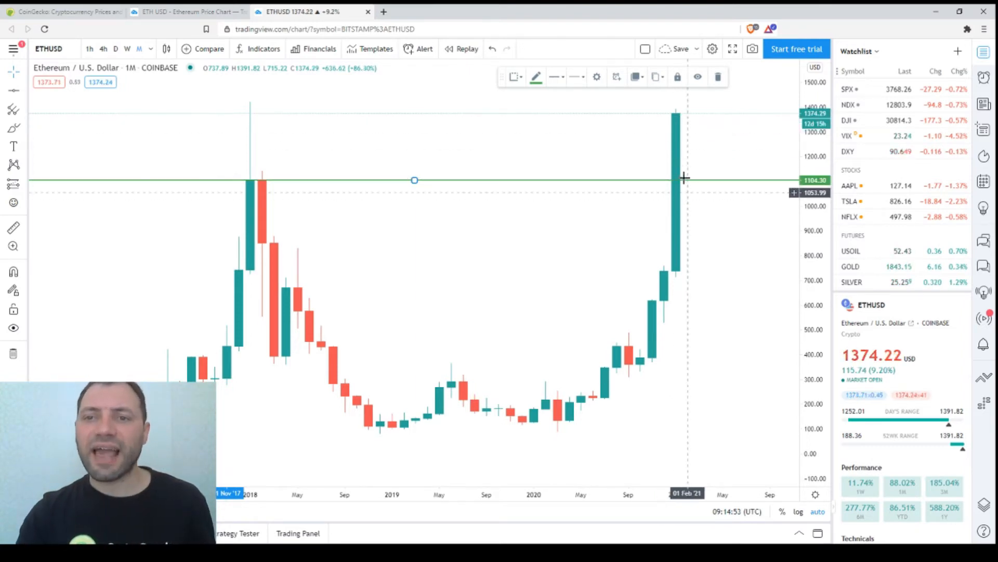
{"action": "mouse_move", "coordinate": [678, 120]}
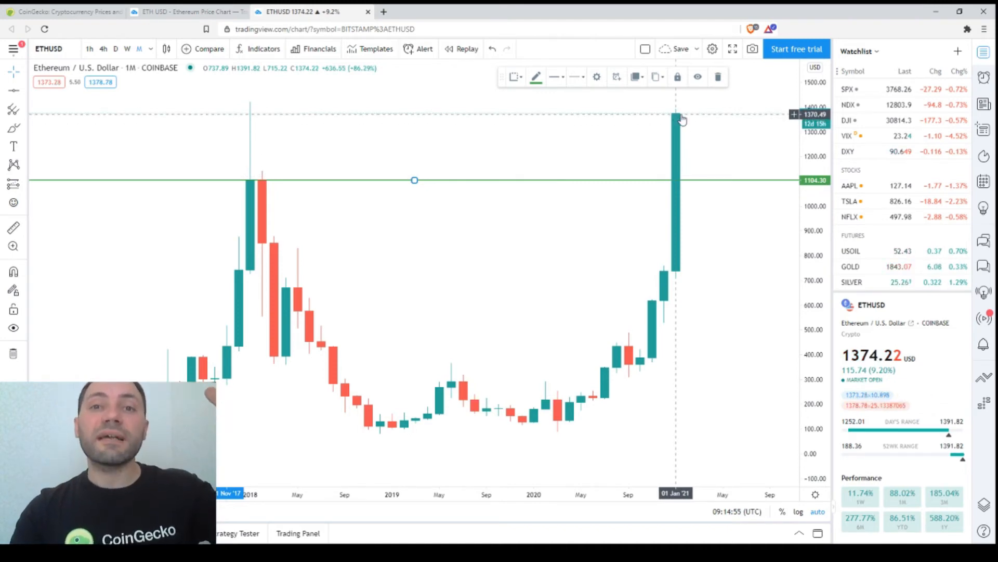
{"action": "mouse_move", "coordinate": [700, 185]}
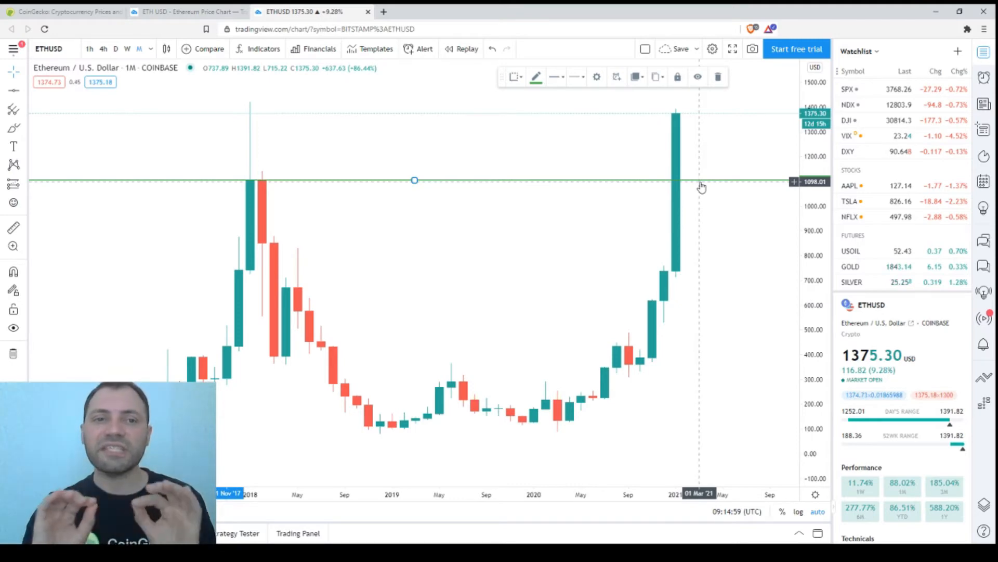
{"action": "mouse_move", "coordinate": [267, 118]}
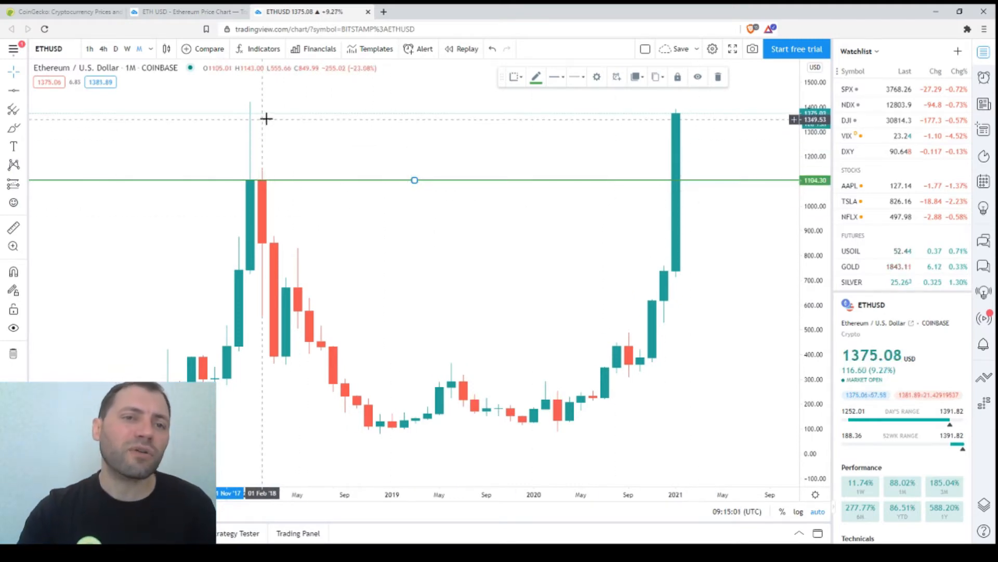
{"action": "mouse_move", "coordinate": [264, 142]}
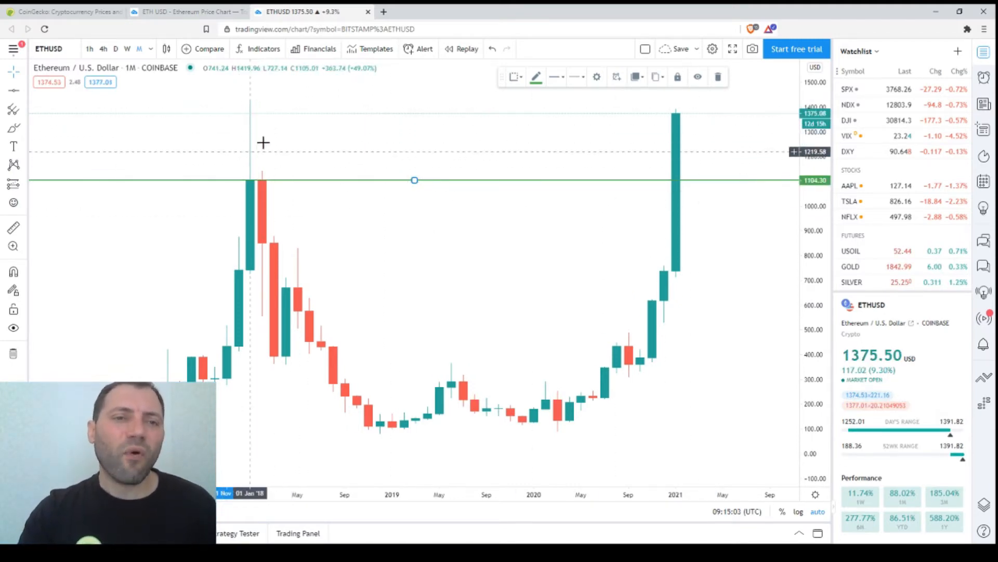
{"action": "mouse_move", "coordinate": [250, 162]}
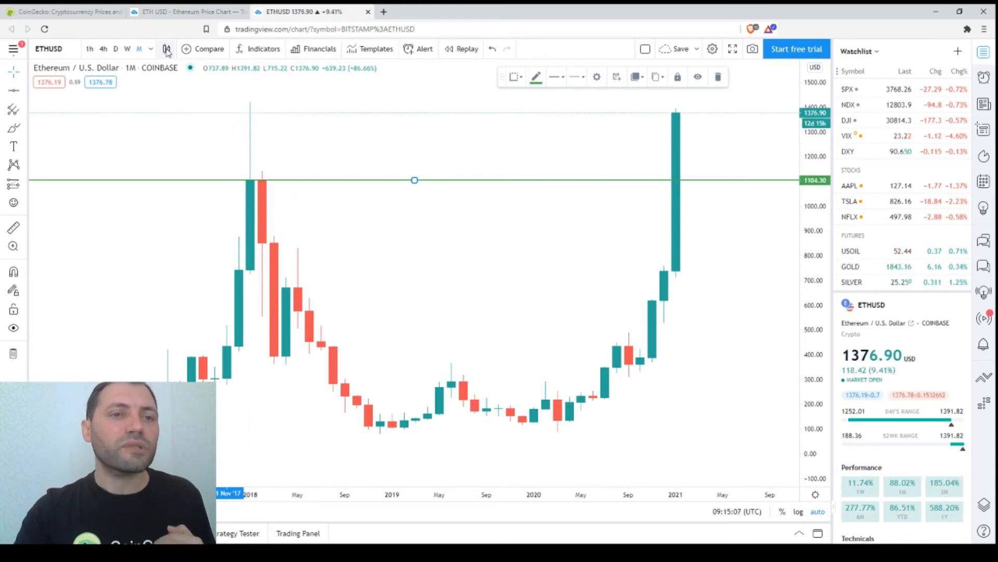
Switch the monthly chart to Line, then back to Candles, leaving the 1104 line hidden.
{"action": "left_click", "coordinate": [166, 49]}
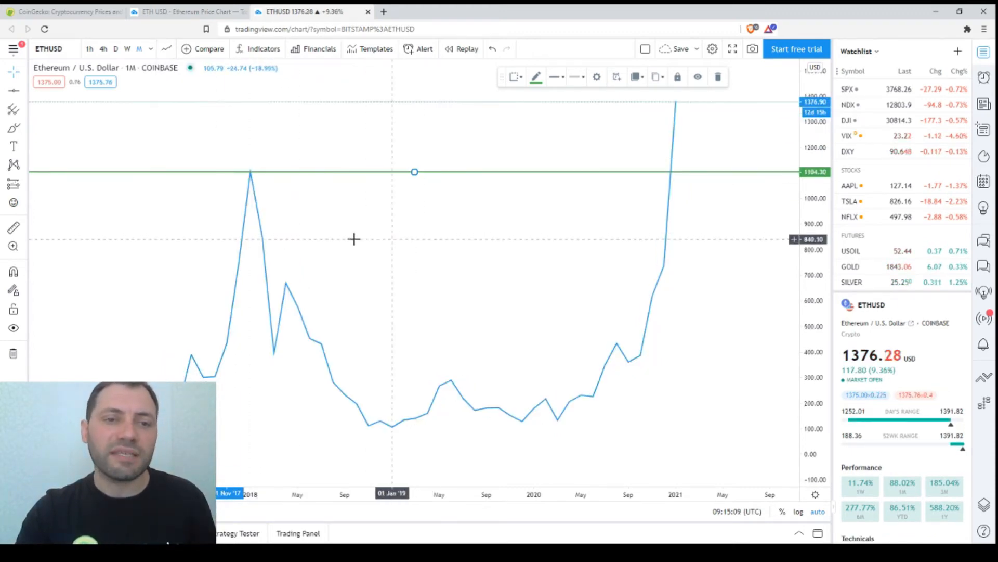
{"action": "mouse_move", "coordinate": [250, 178]}
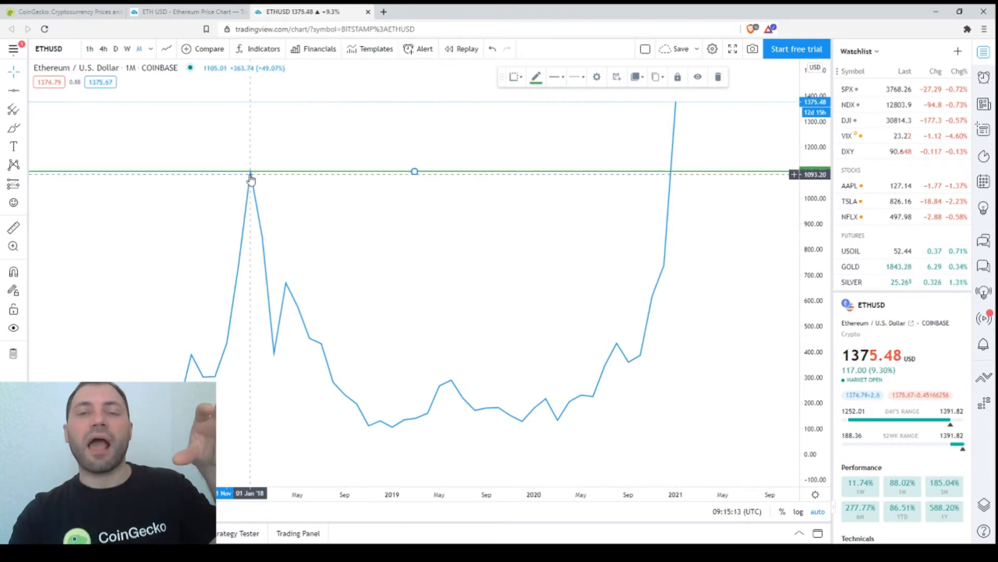
{"action": "mouse_move", "coordinate": [629, 174]}
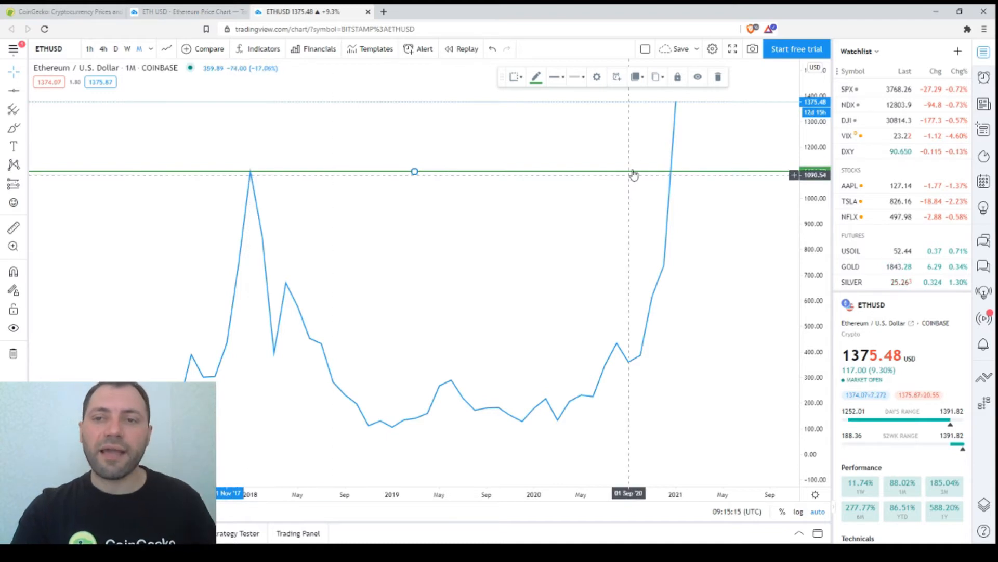
{"action": "mouse_move", "coordinate": [252, 177]}
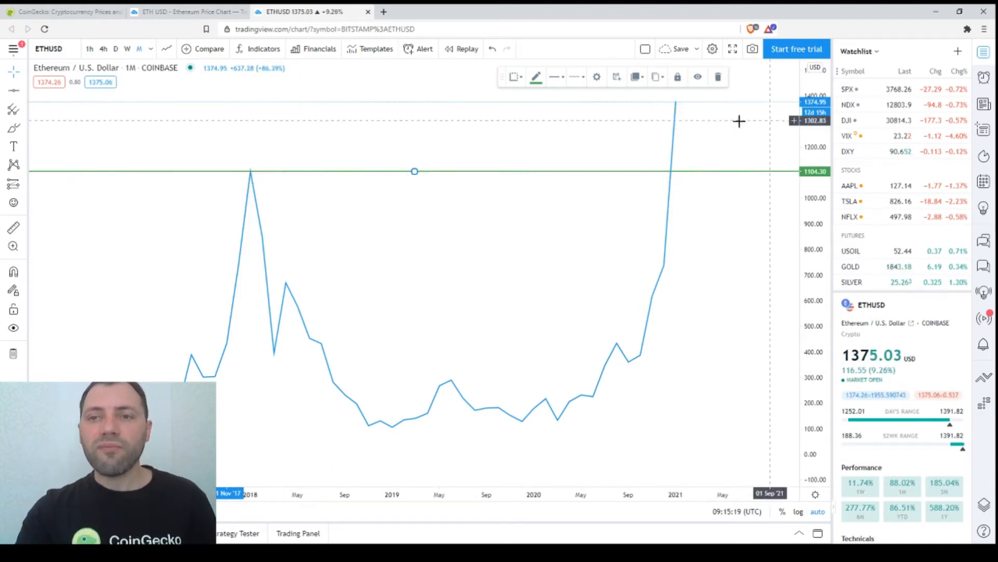
{"action": "mouse_move", "coordinate": [687, 118]}
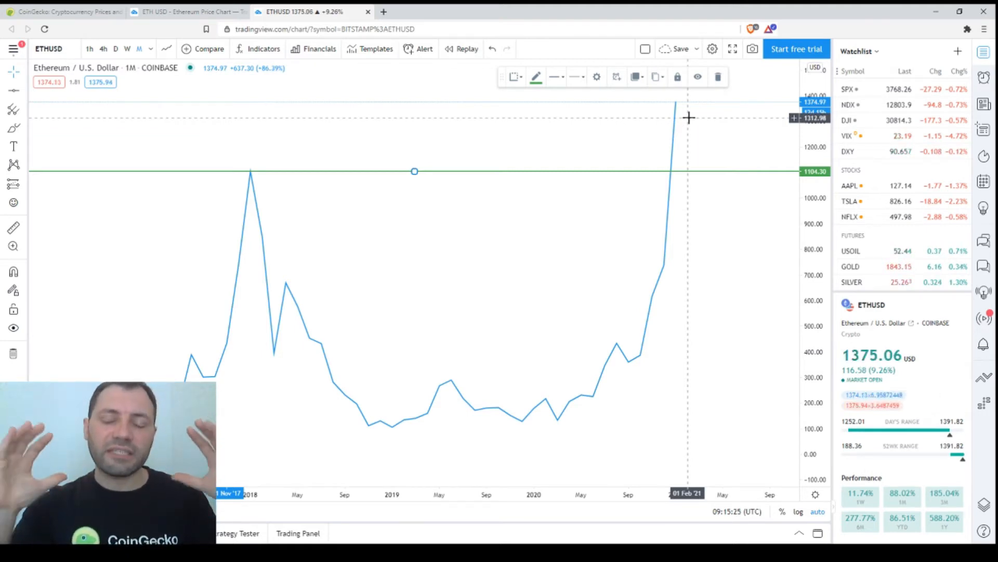
{"action": "left_click", "coordinate": [166, 48]}
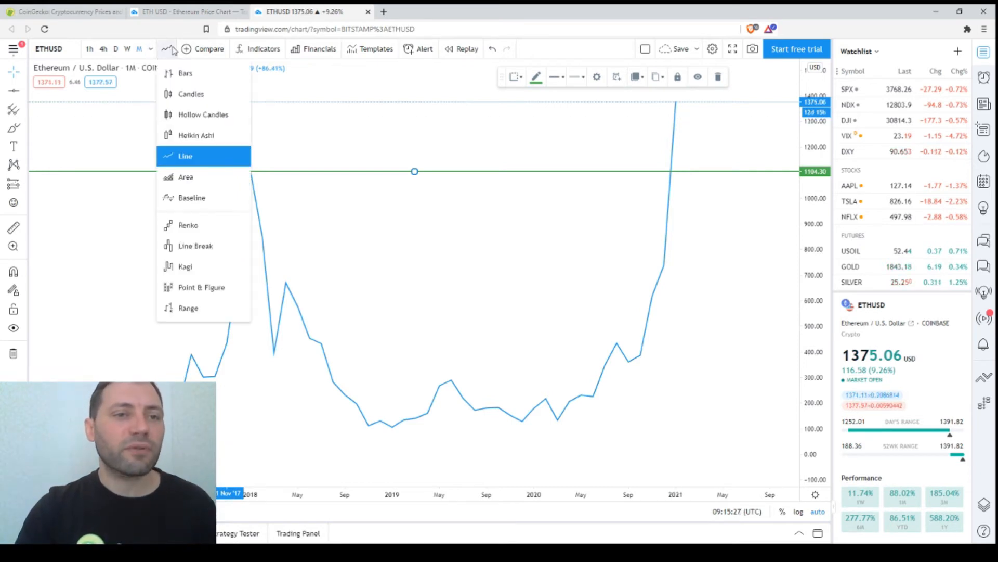
{"action": "left_click", "coordinate": [190, 94]}
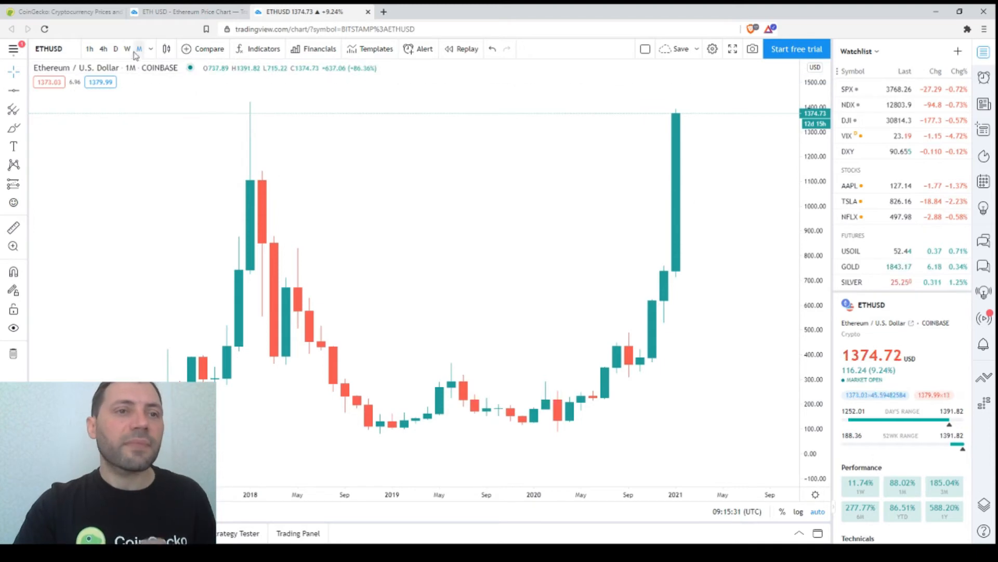
Switch ETHUSD to the 1W interval and zoom in on the January 2021 rally.
{"action": "left_click", "coordinate": [127, 48]}
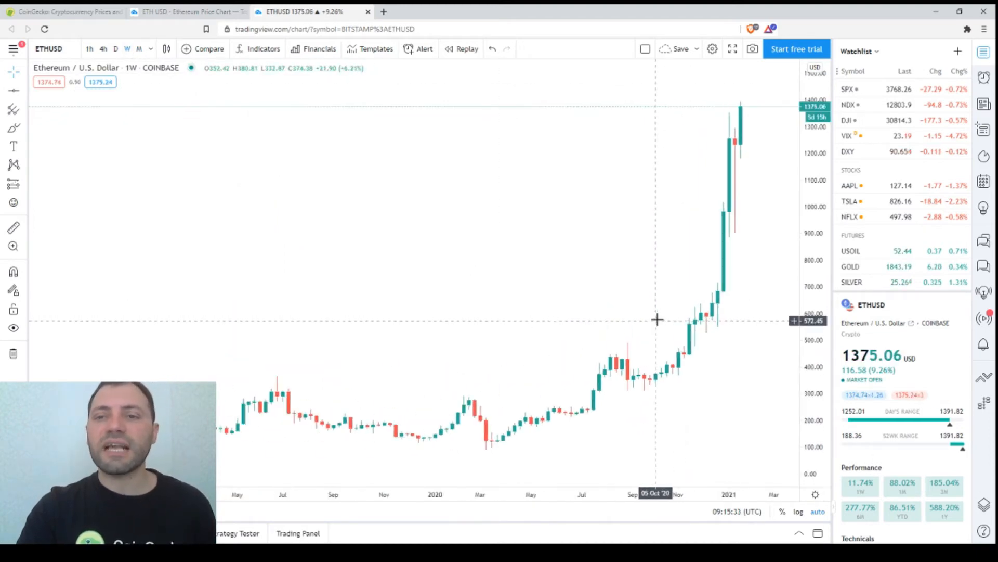
{"action": "scroll", "scroll_direction": "up", "scroll_amount": 3}
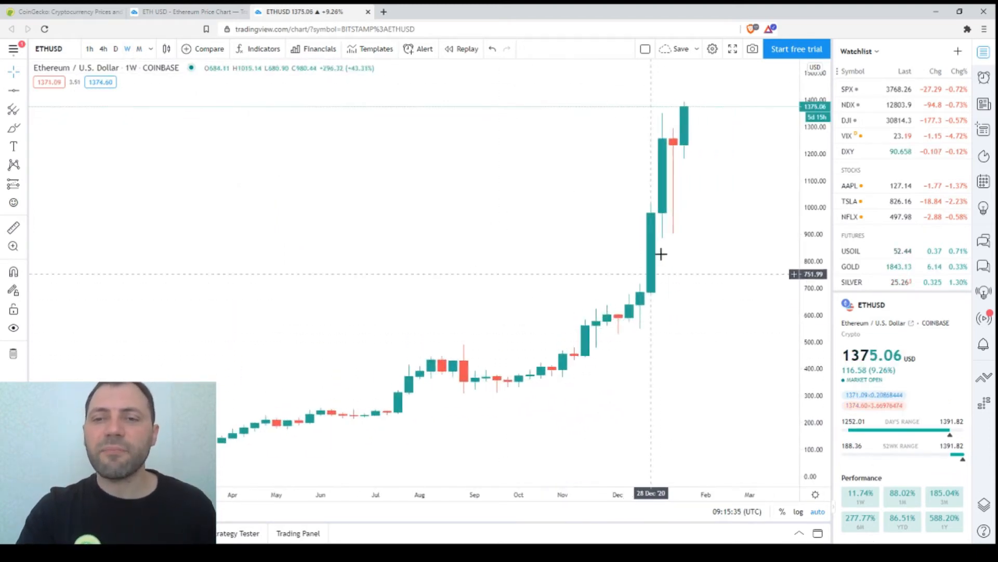
{"action": "mouse_move", "coordinate": [760, 209]}
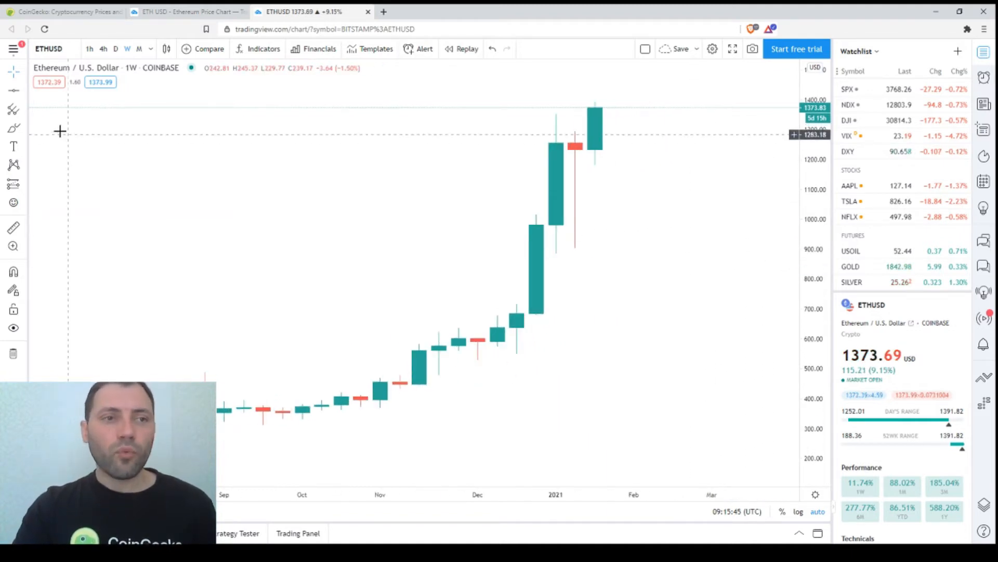
{"action": "mouse_move", "coordinate": [573, 233]}
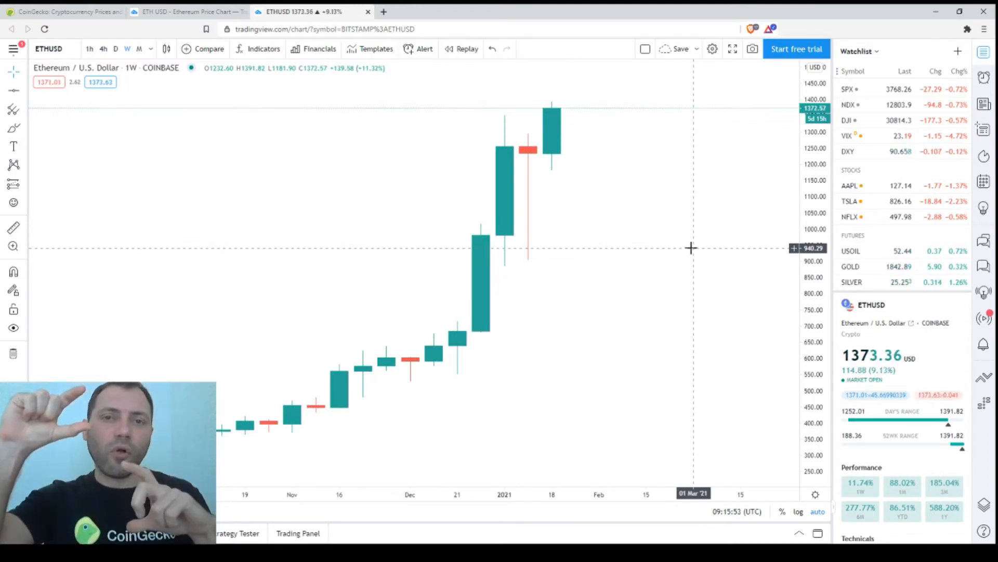
{"action": "mouse_move", "coordinate": [315, 157]}
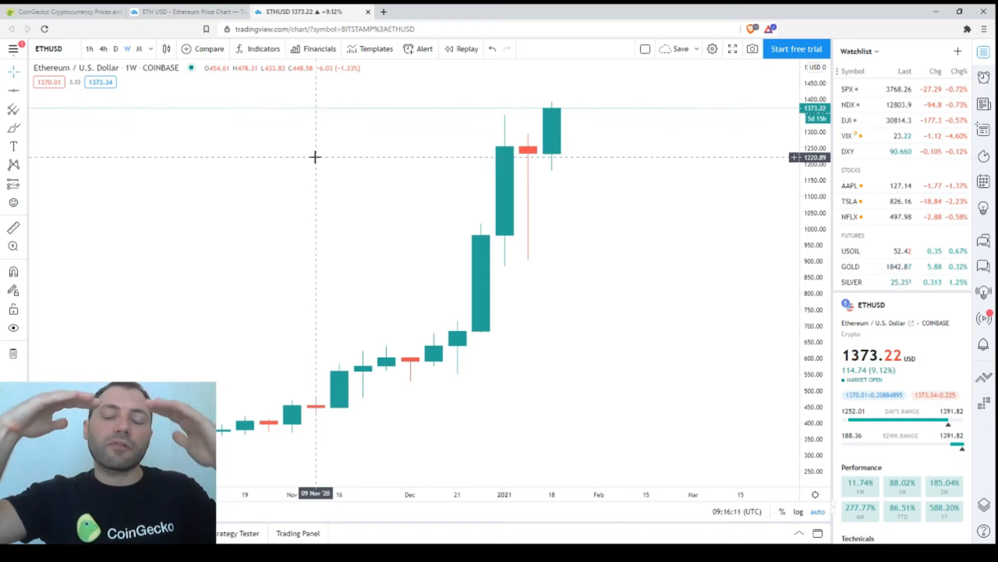
{"action": "mouse_move", "coordinate": [198, 182]}
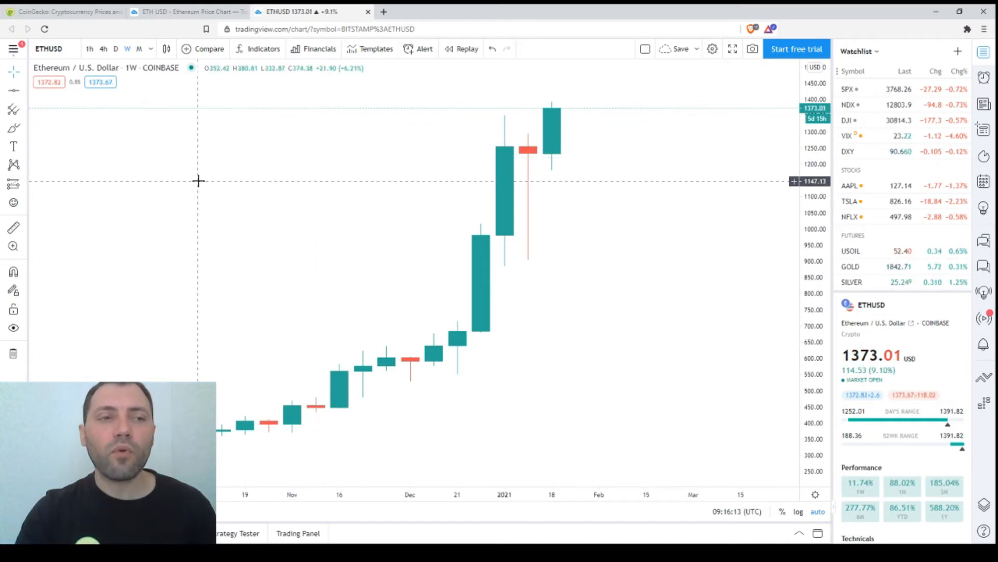
{"action": "mouse_move", "coordinate": [14, 147]}
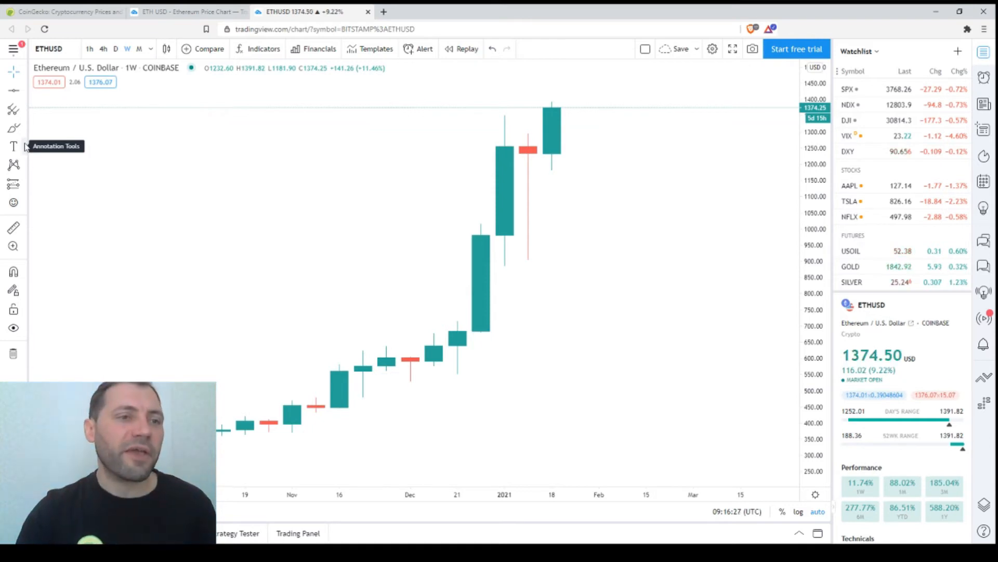
Pick the Rectangle tool from the Shapes group of the drawing toolbar.
{"action": "left_click", "coordinate": [14, 128]}
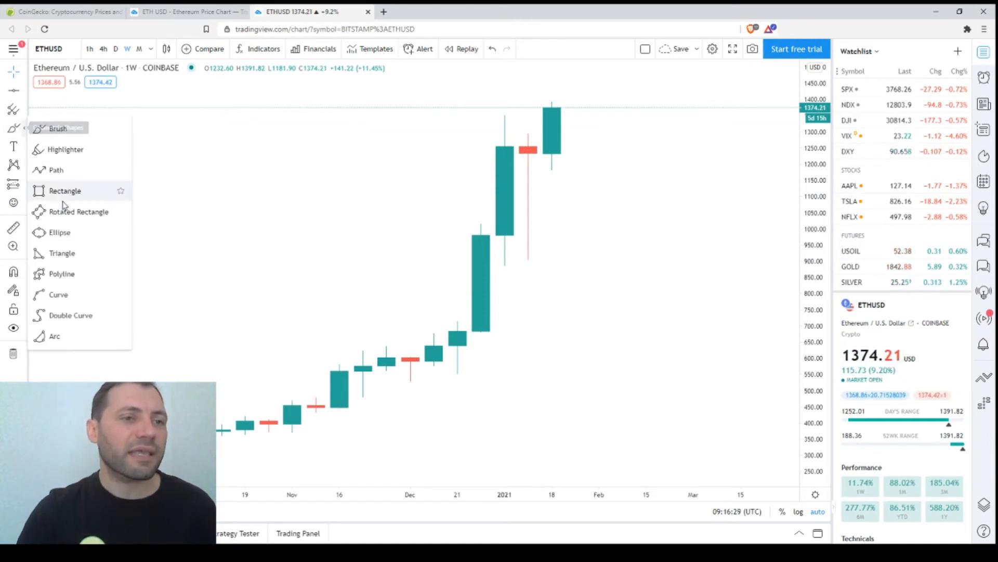
{"action": "left_click", "coordinate": [65, 190]}
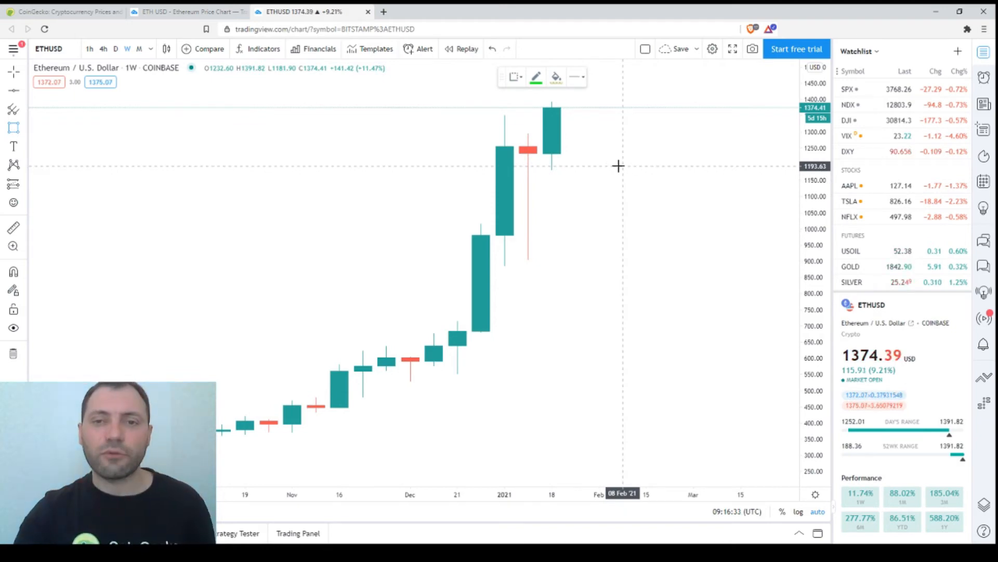
{"action": "mouse_move", "coordinate": [528, 150]}
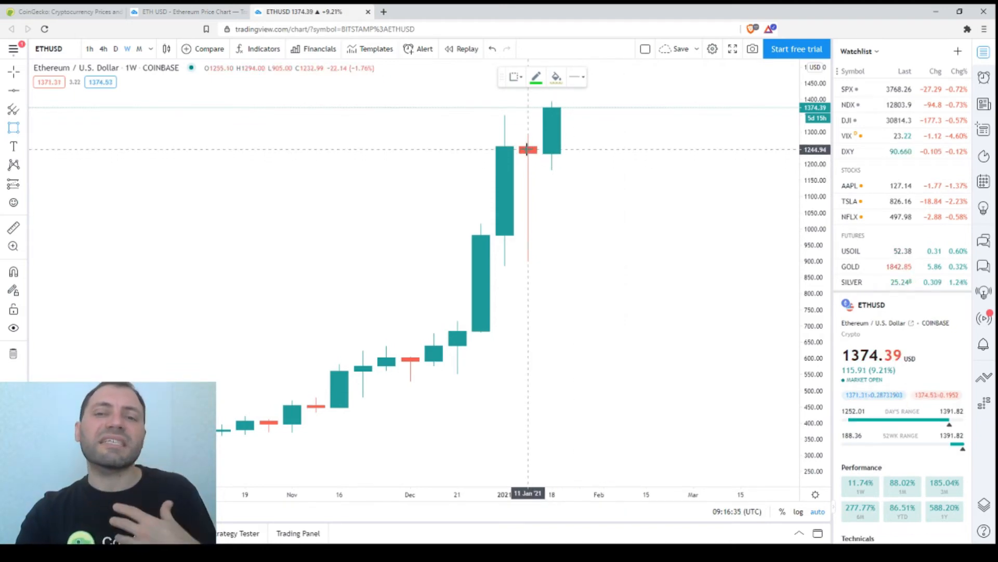
{"action": "mouse_move", "coordinate": [540, 139]}
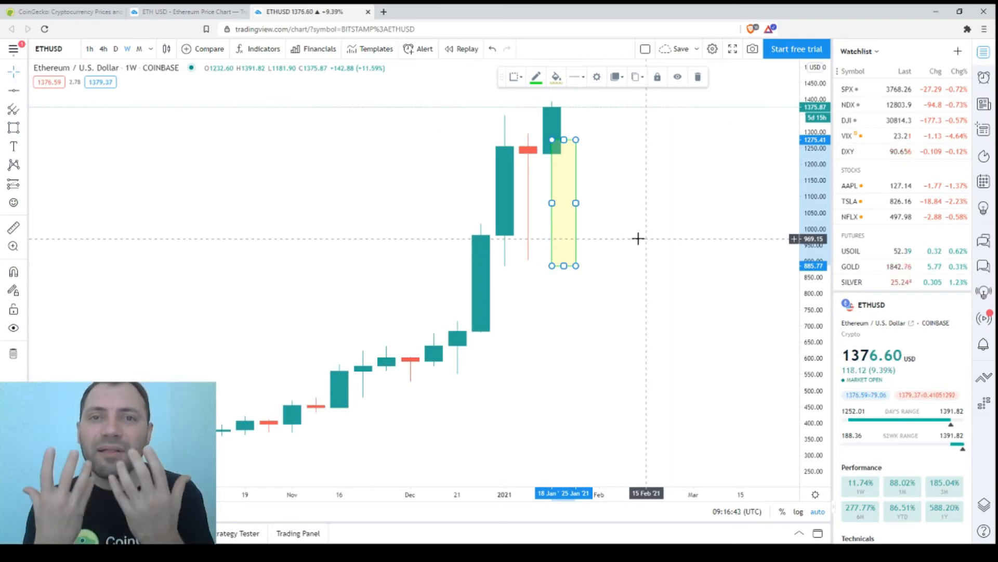
{"action": "mouse_move", "coordinate": [562, 198]}
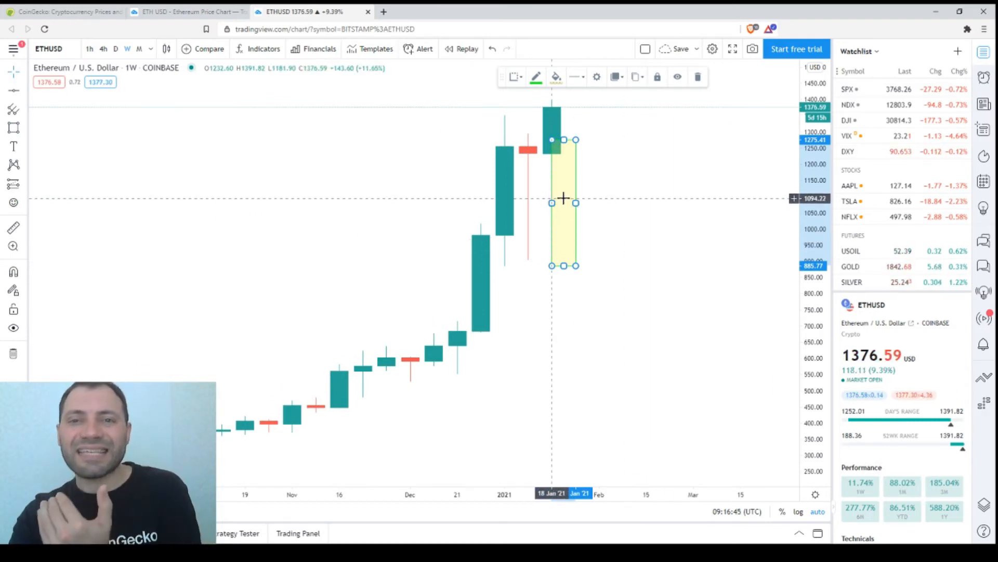
{"action": "mouse_move", "coordinate": [618, 207]}
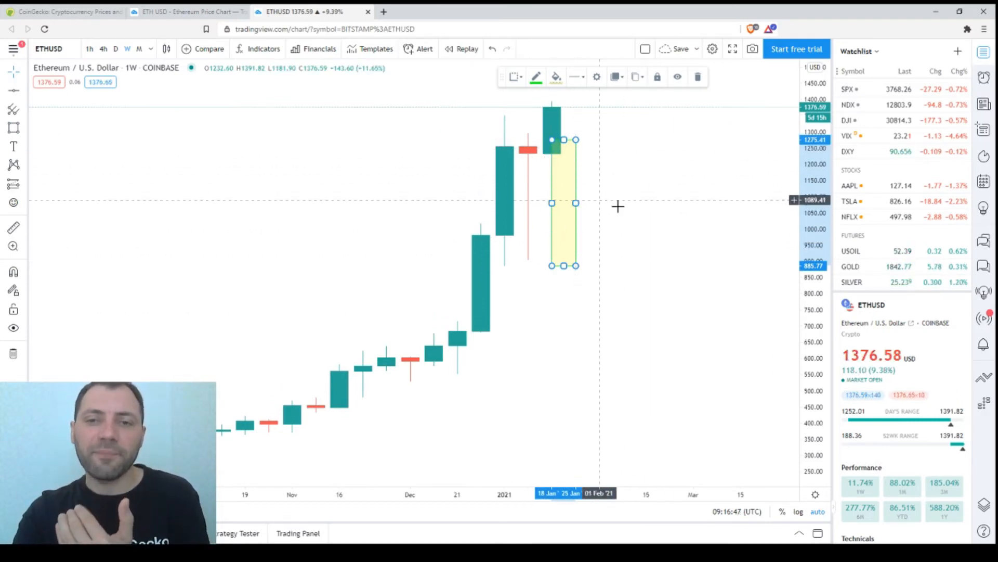
{"action": "mouse_move", "coordinate": [536, 165]}
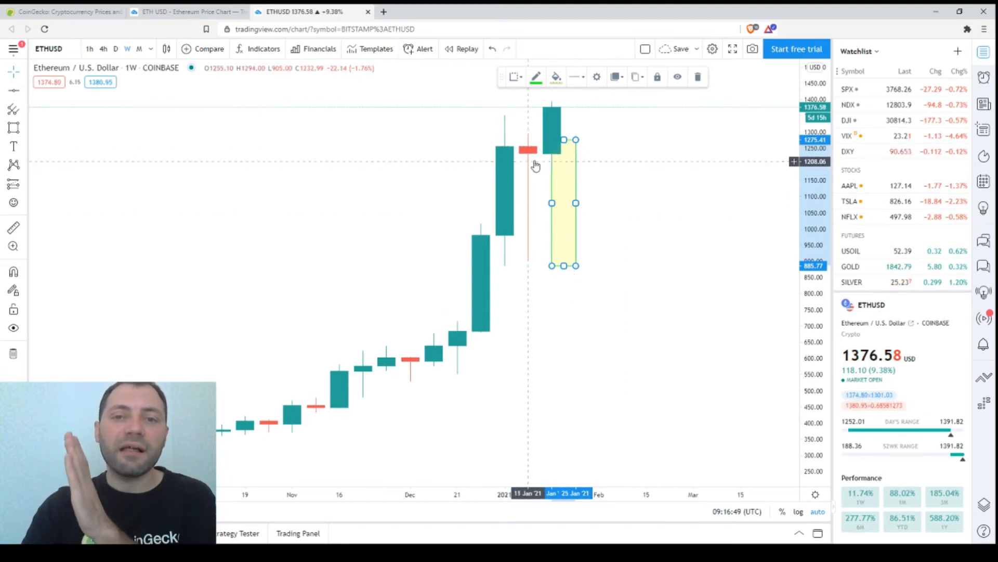
{"action": "mouse_move", "coordinate": [512, 176]}
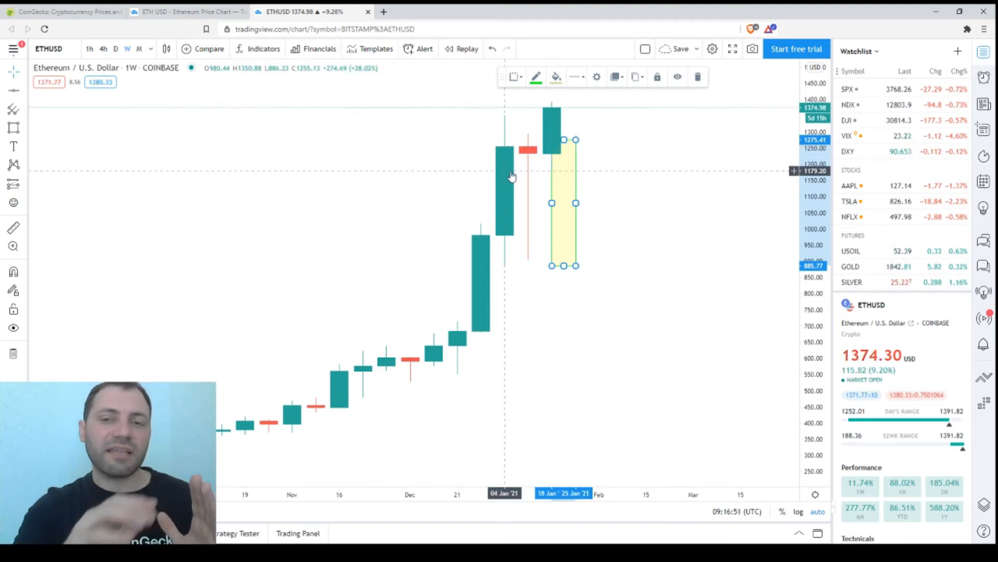
{"action": "mouse_move", "coordinate": [527, 140]}
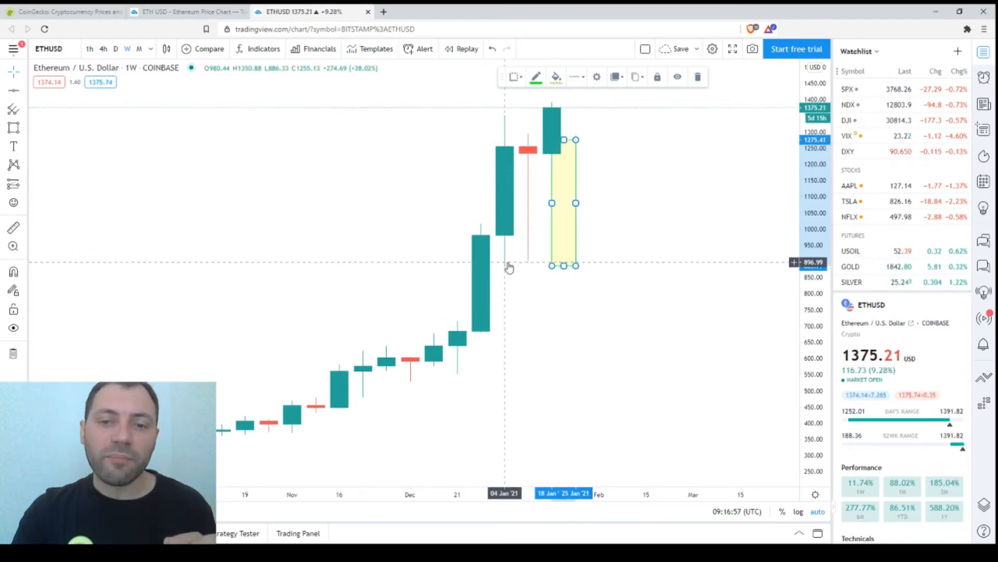
{"action": "mouse_move", "coordinate": [669, 278]}
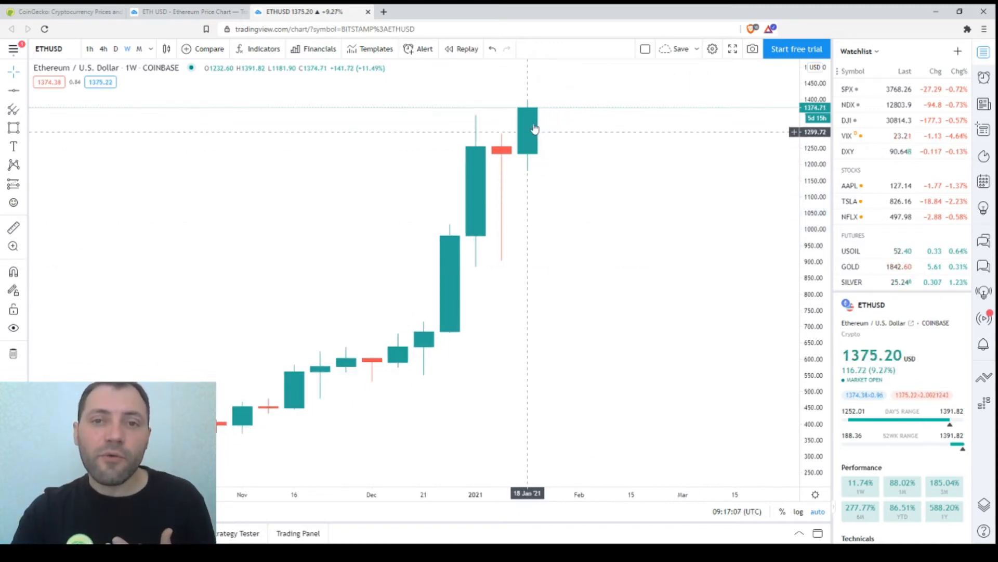
{"action": "mouse_move", "coordinate": [531, 105]}
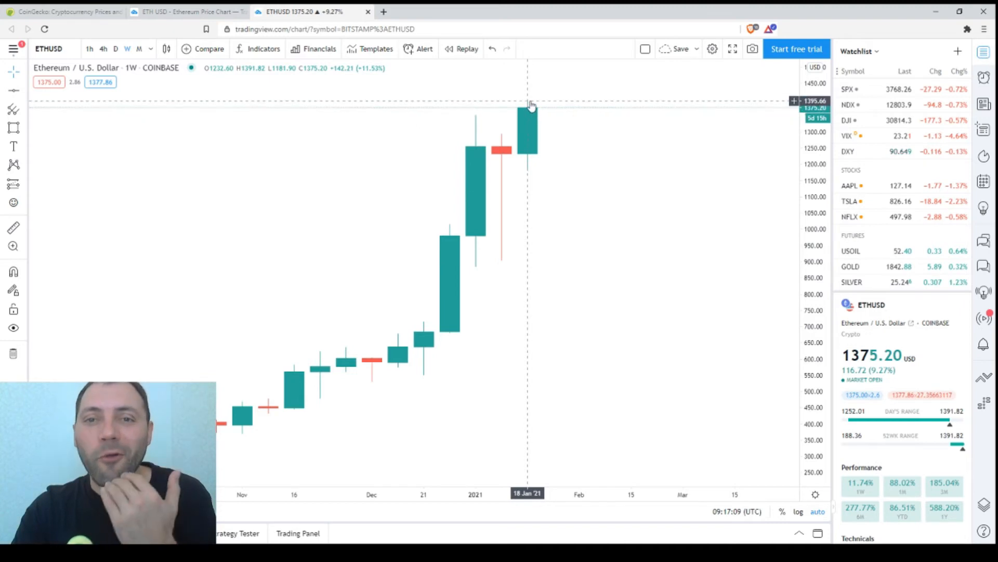
{"action": "mouse_move", "coordinate": [483, 125]}
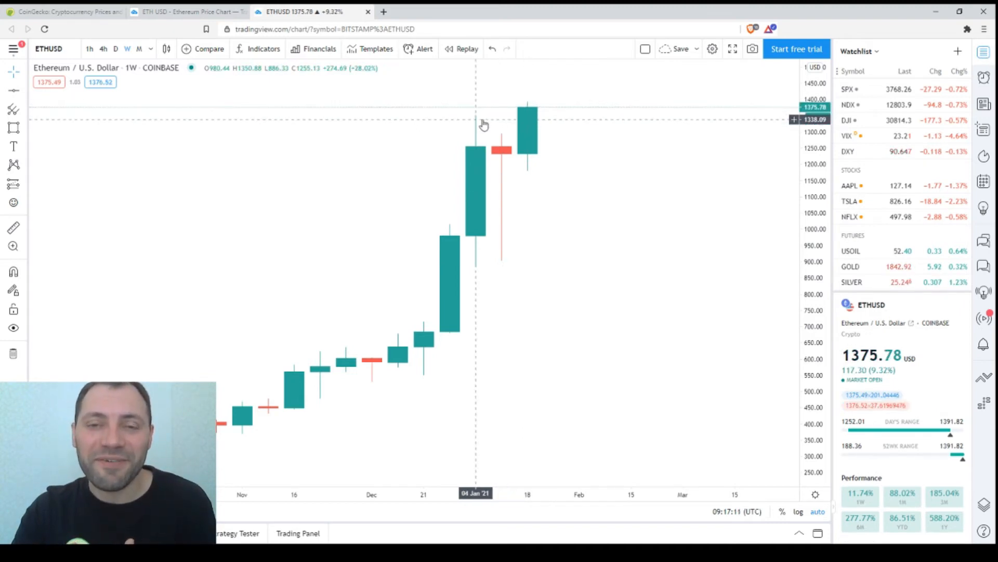
{"action": "mouse_move", "coordinate": [595, 144]}
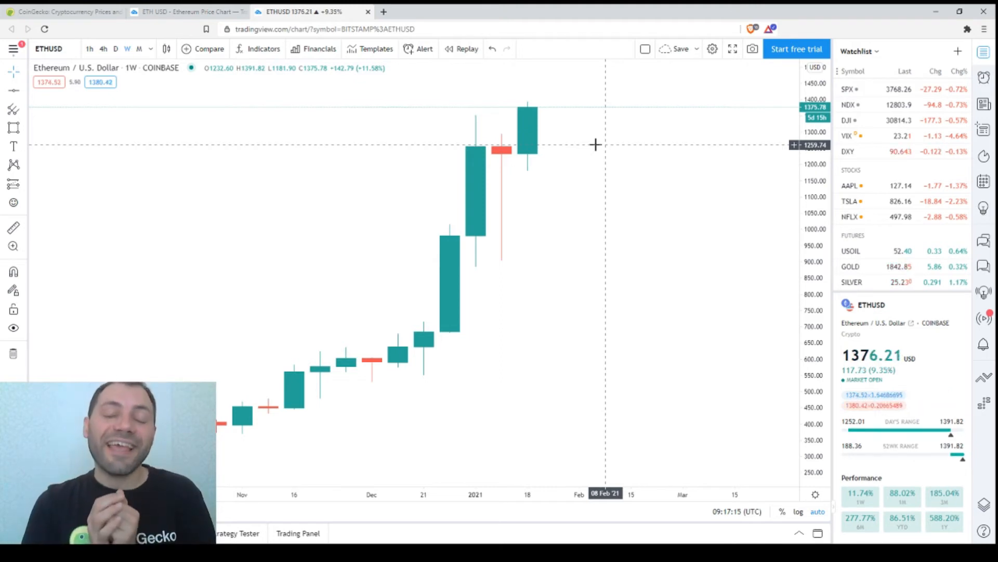
{"action": "mouse_move", "coordinate": [543, 139]}
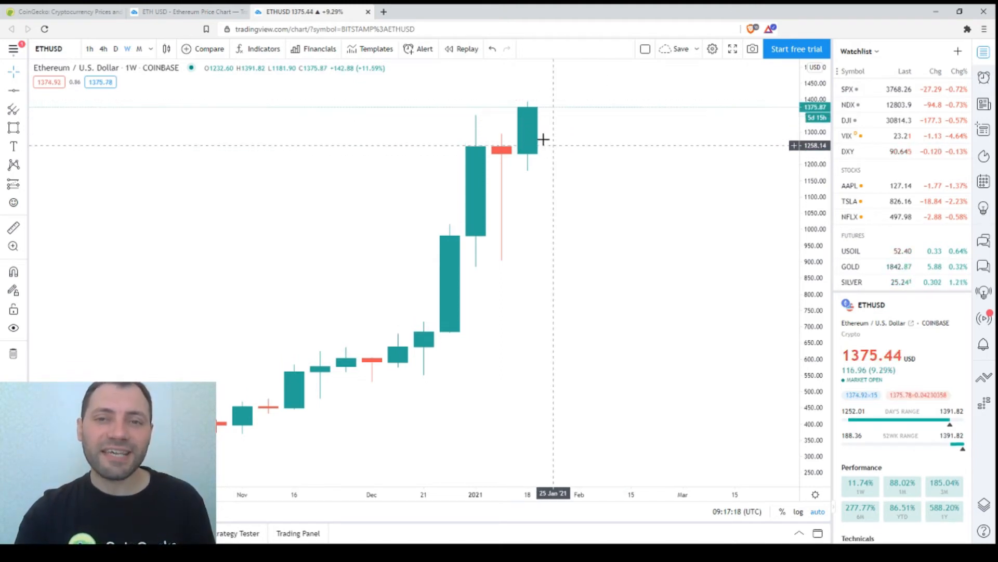
{"action": "mouse_move", "coordinate": [552, 168]}
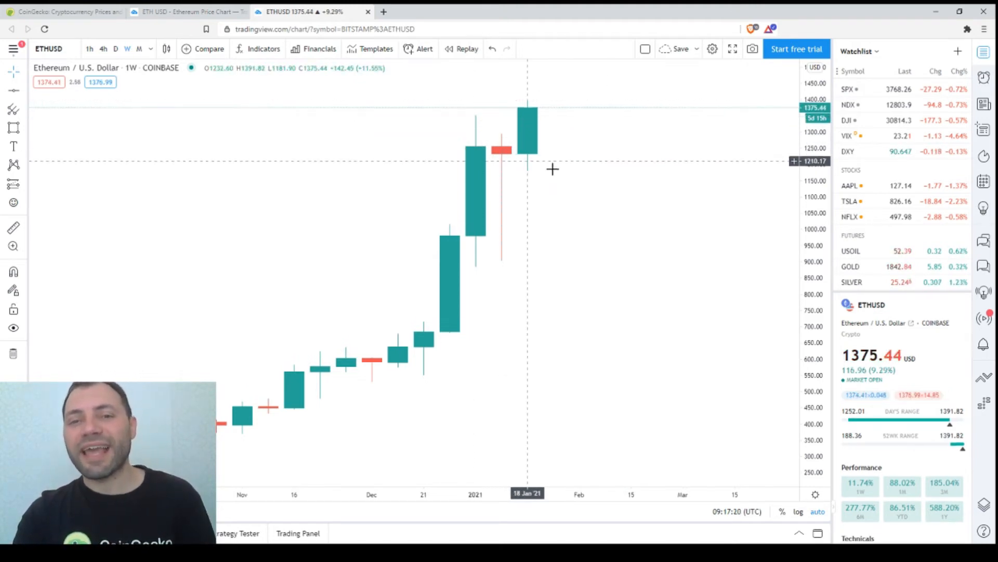
{"action": "mouse_move", "coordinate": [659, 192]}
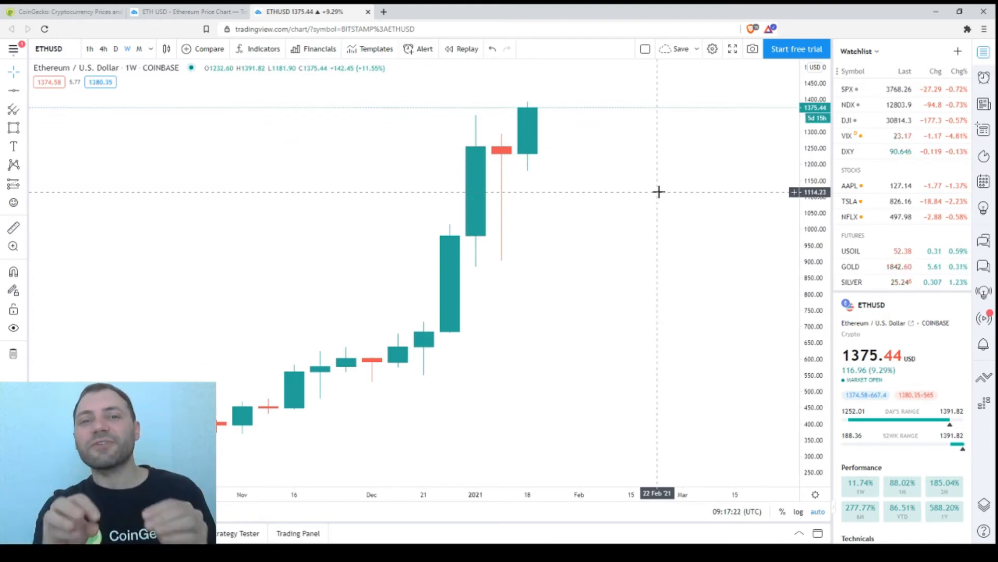
{"action": "mouse_move", "coordinate": [599, 183]}
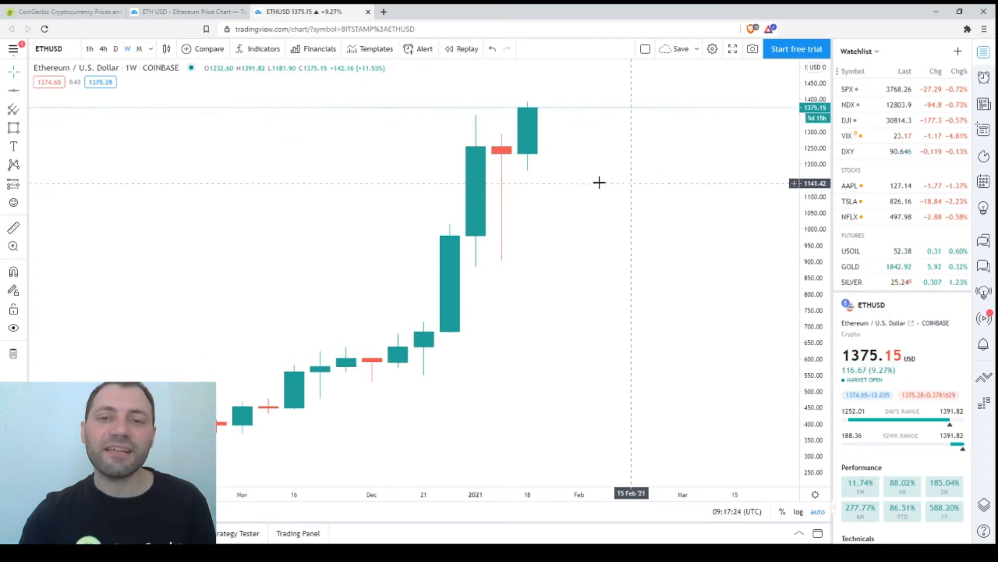
{"action": "mouse_move", "coordinate": [503, 159]}
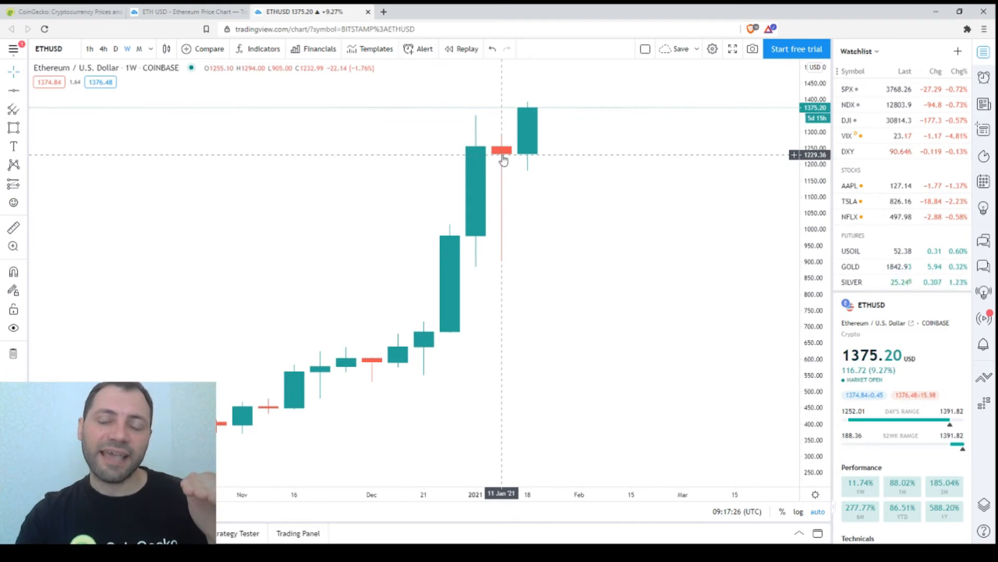
{"action": "mouse_move", "coordinate": [568, 145]}
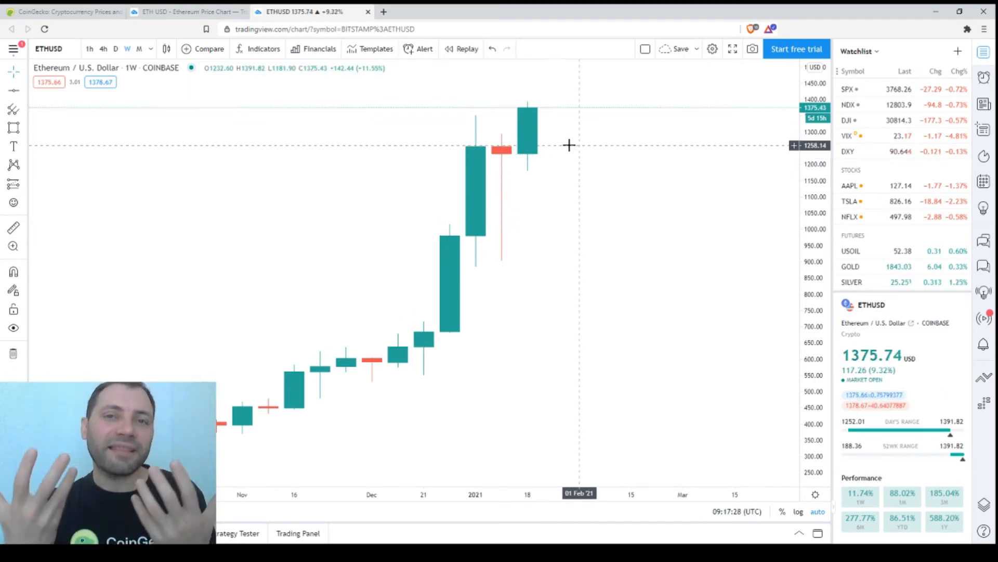
{"action": "mouse_move", "coordinate": [510, 206]}
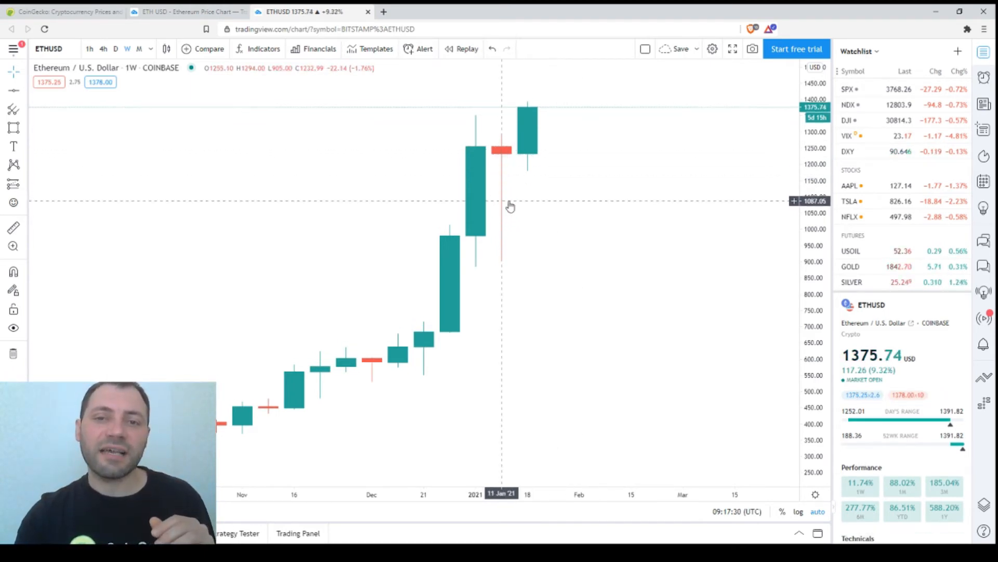
{"action": "mouse_move", "coordinate": [560, 202]}
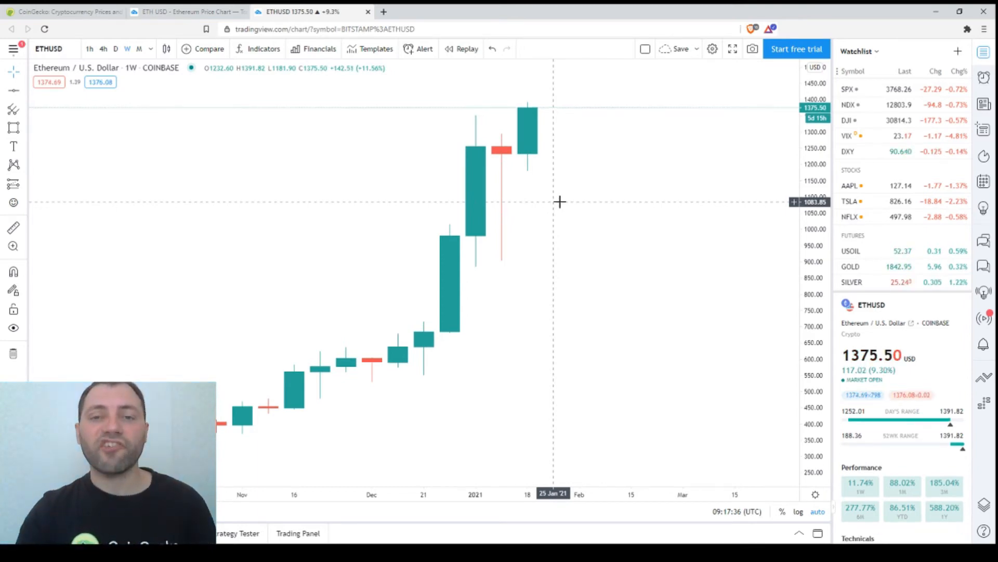
{"action": "mouse_move", "coordinate": [570, 120]}
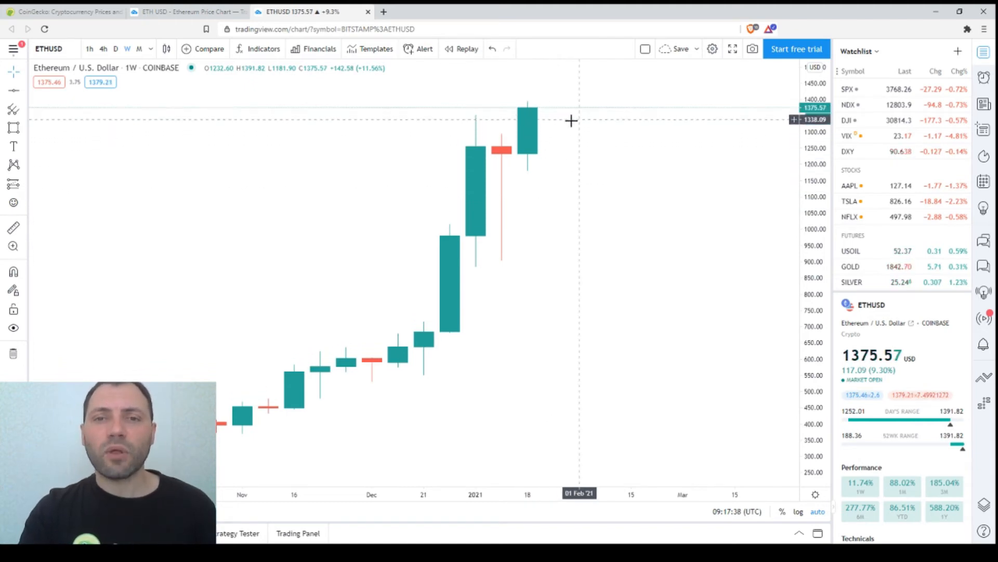
{"action": "mouse_move", "coordinate": [537, 119]}
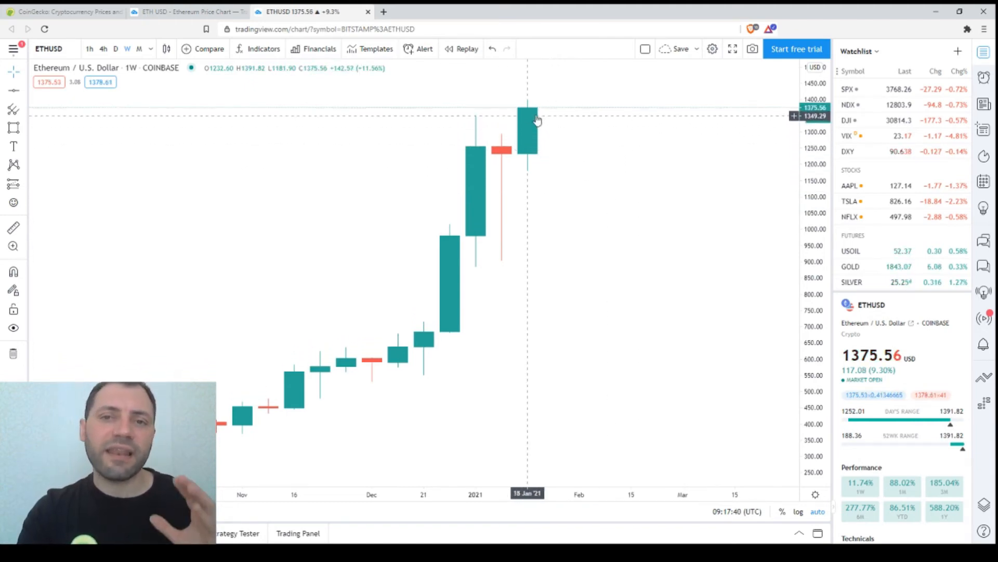
{"action": "mouse_move", "coordinate": [538, 134]}
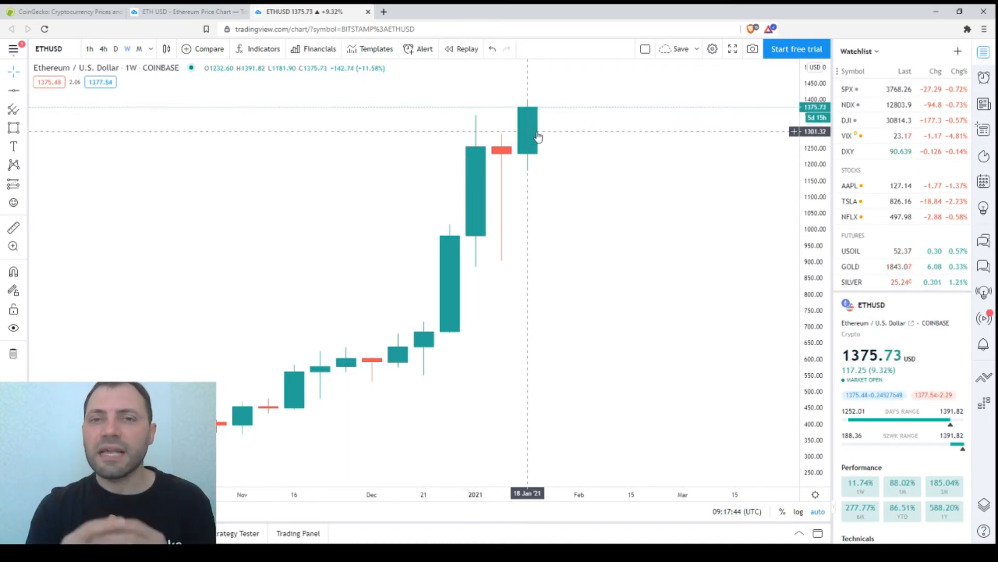
{"action": "mouse_move", "coordinate": [533, 143]}
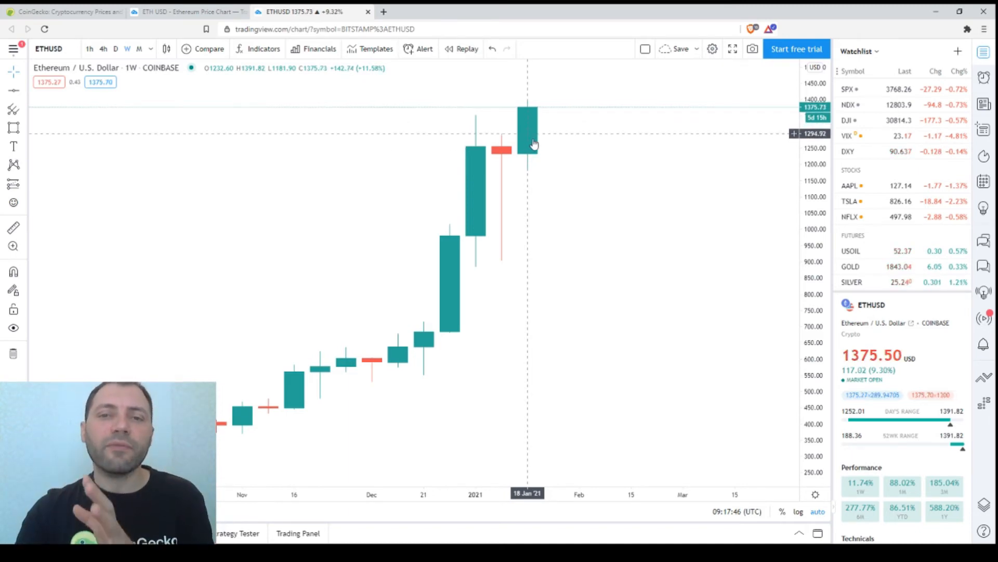
{"action": "mouse_move", "coordinate": [510, 151]}
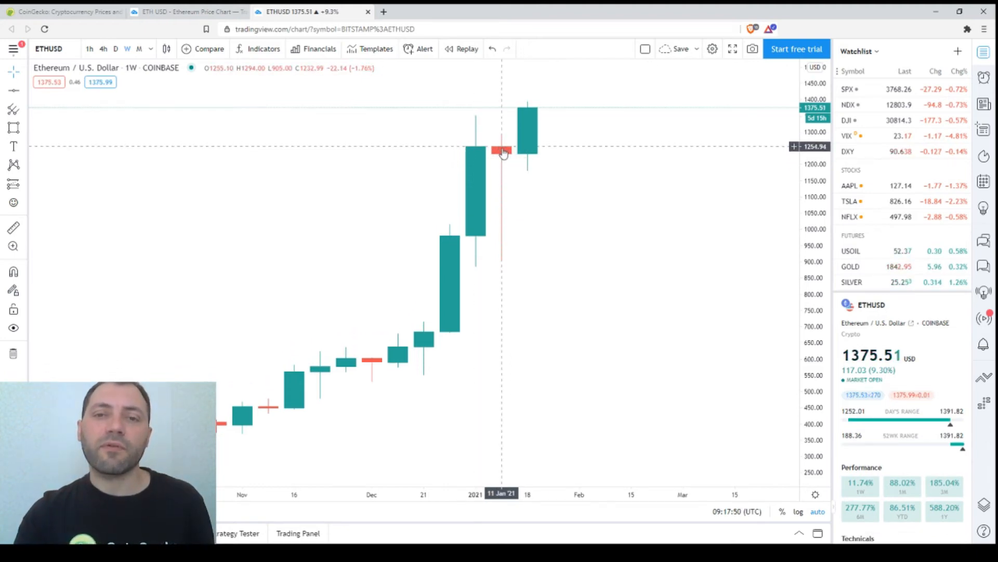
Switch to the D interval and scroll to view the early-2018 peak.
{"action": "left_click", "coordinate": [115, 48]}
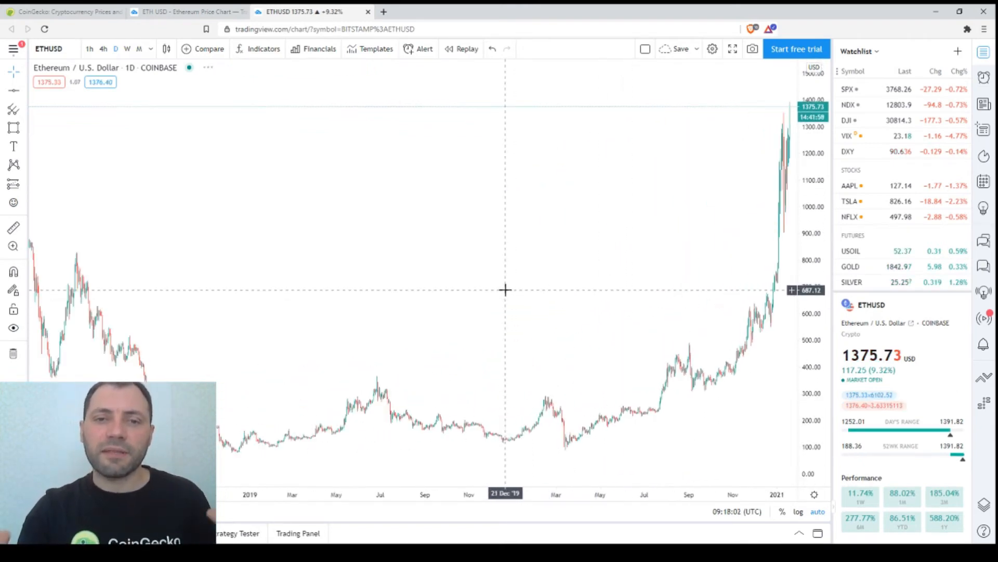
{"action": "scroll", "scroll_direction": "down", "scroll_amount": 3}
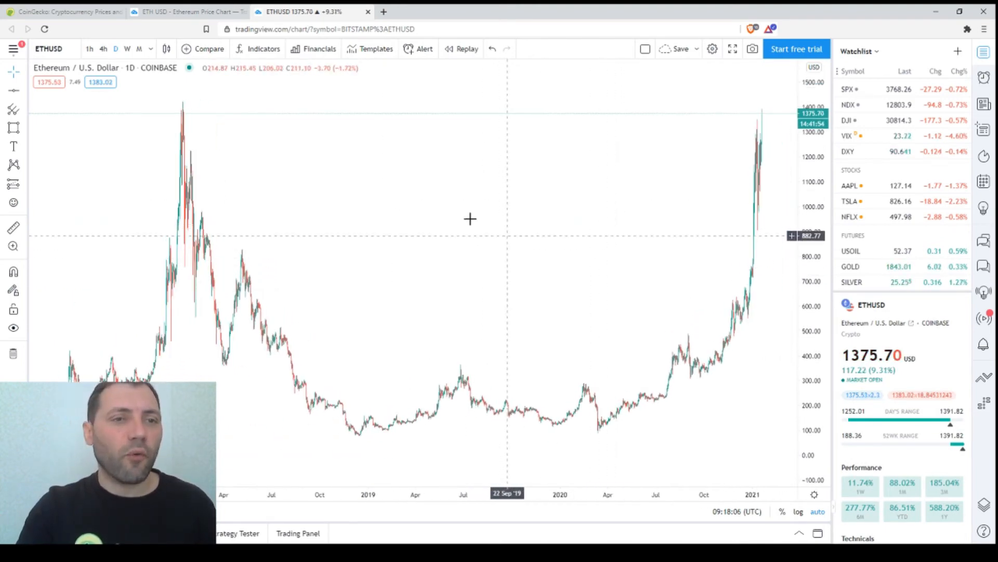
{"action": "mouse_move", "coordinate": [187, 118]}
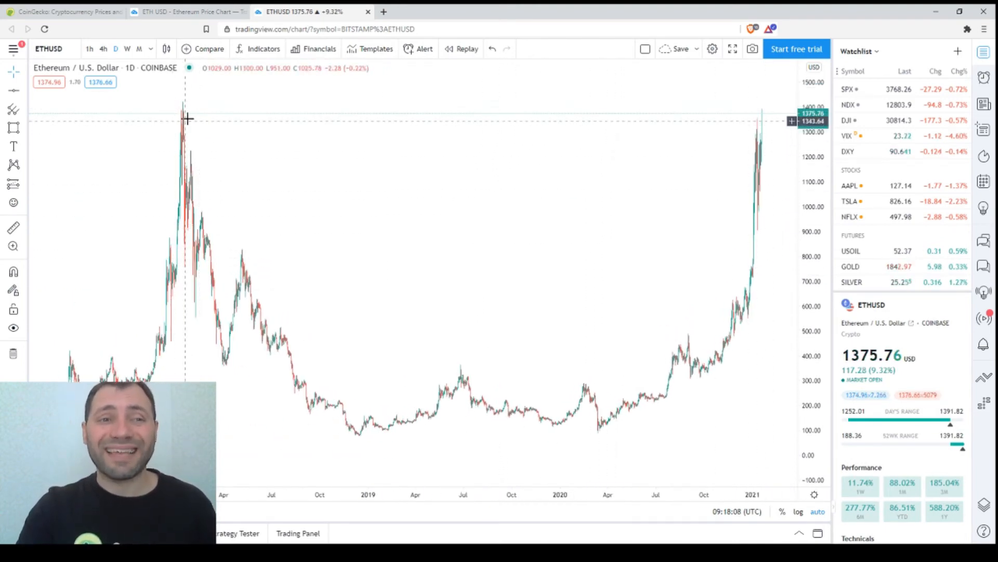
{"action": "mouse_move", "coordinate": [196, 118]}
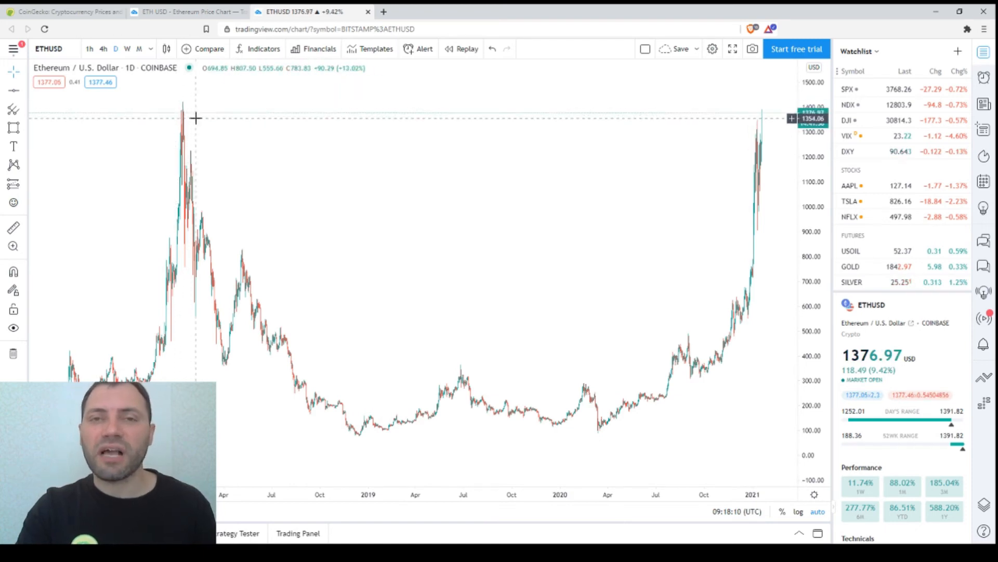
{"action": "mouse_move", "coordinate": [187, 117]}
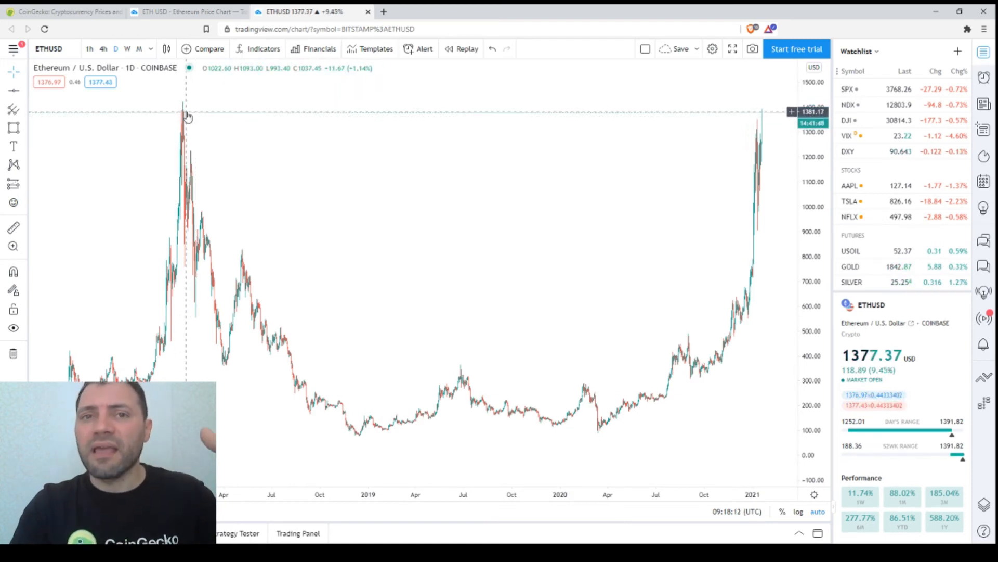
{"action": "mouse_move", "coordinate": [270, 164]}
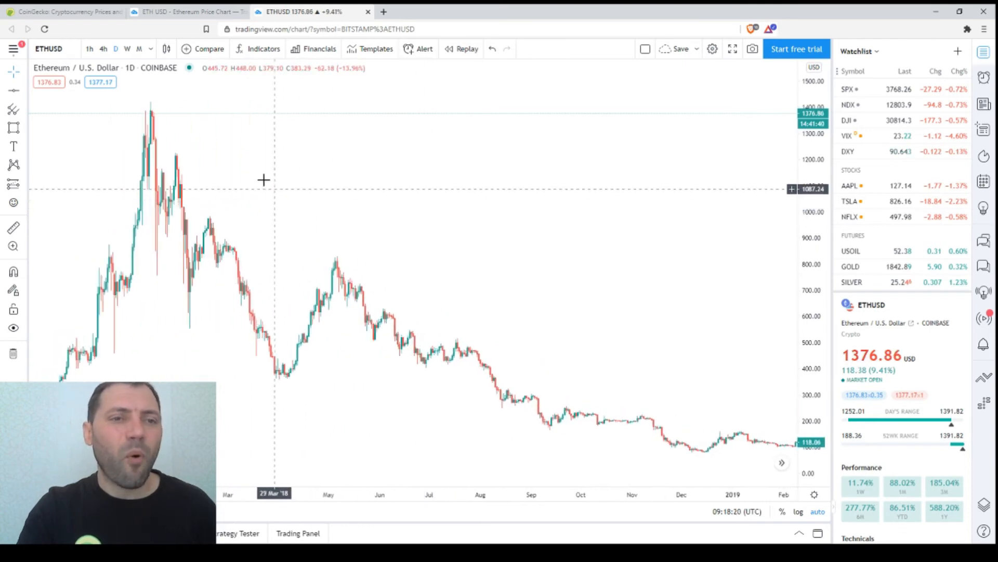
{"action": "mouse_move", "coordinate": [134, 102]}
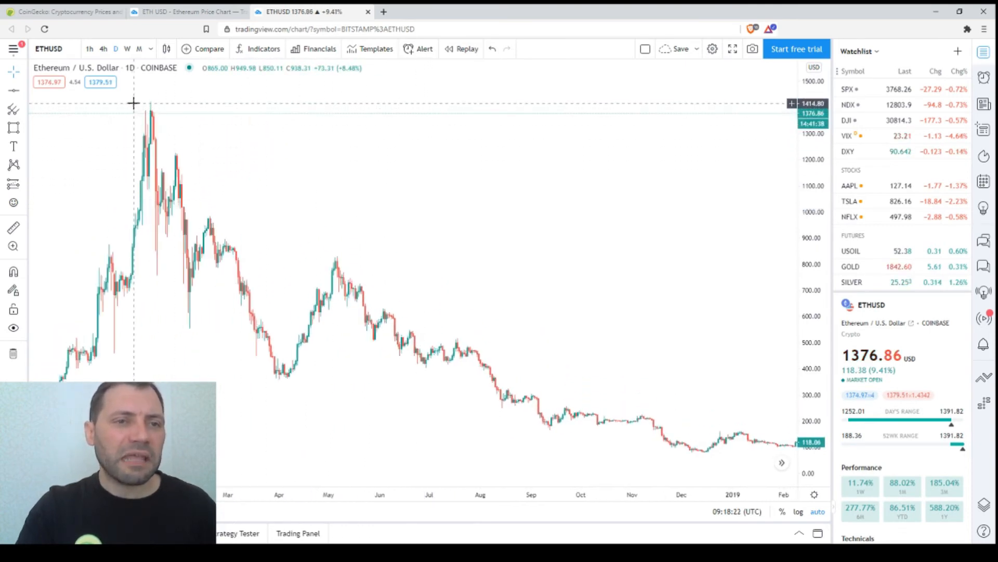
{"action": "mouse_move", "coordinate": [143, 102]}
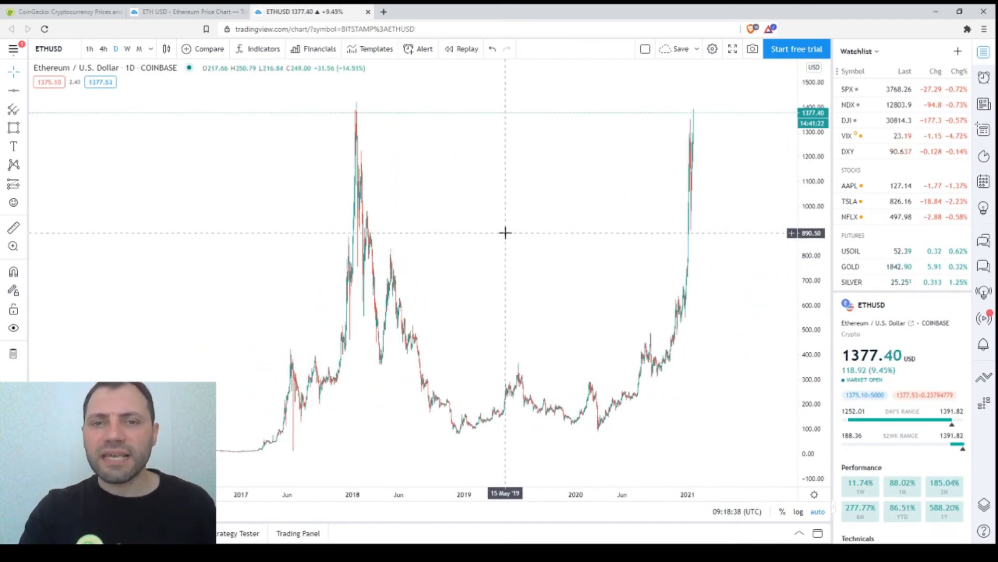
{"action": "mouse_move", "coordinate": [696, 116]}
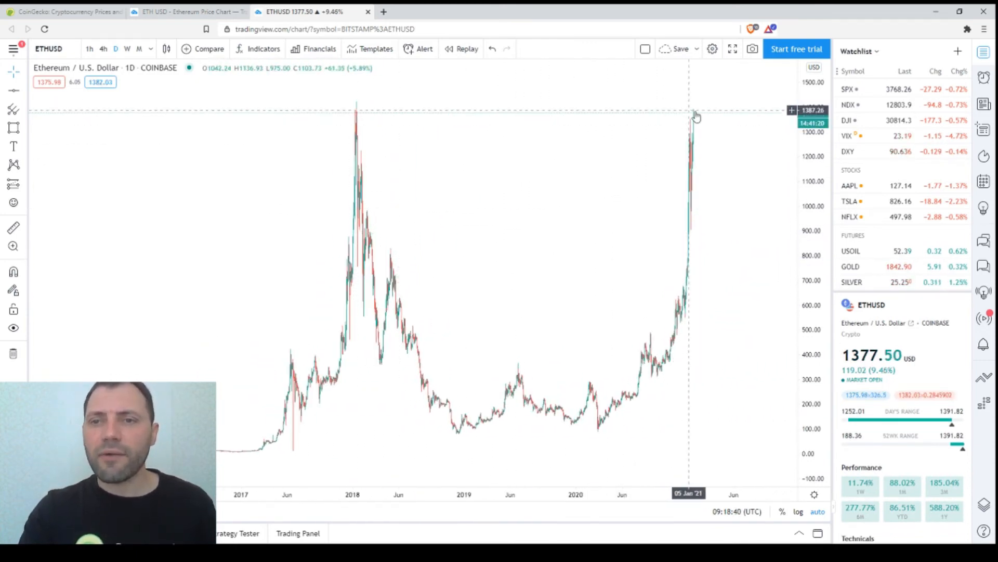
{"action": "mouse_move", "coordinate": [695, 117]}
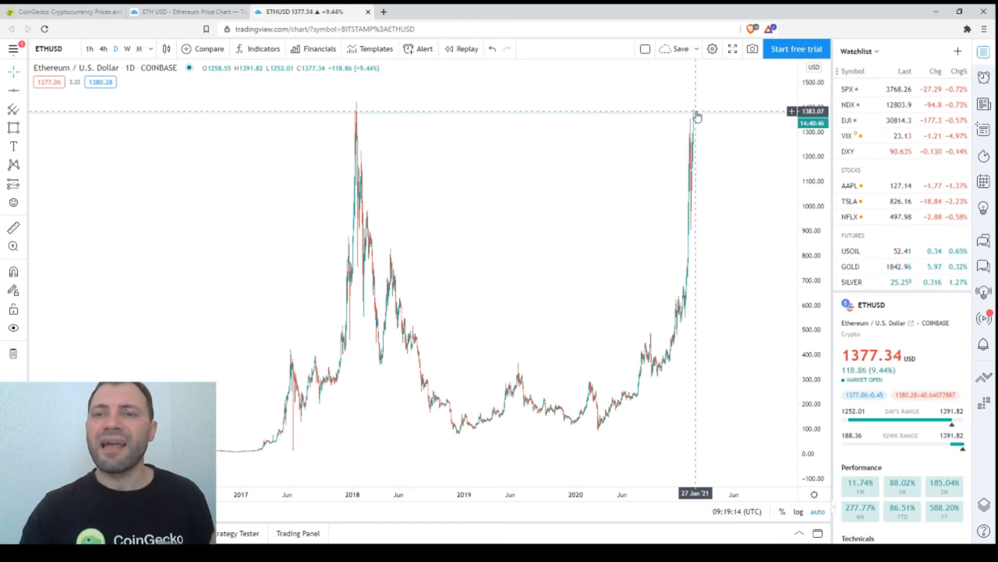
{"action": "mouse_move", "coordinate": [355, 119]}
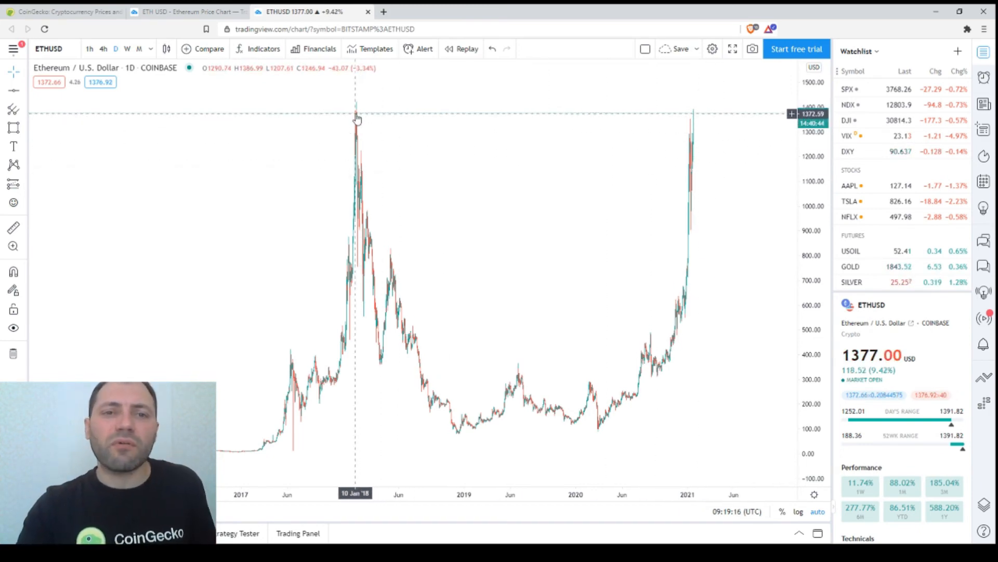
{"action": "mouse_move", "coordinate": [524, 257]}
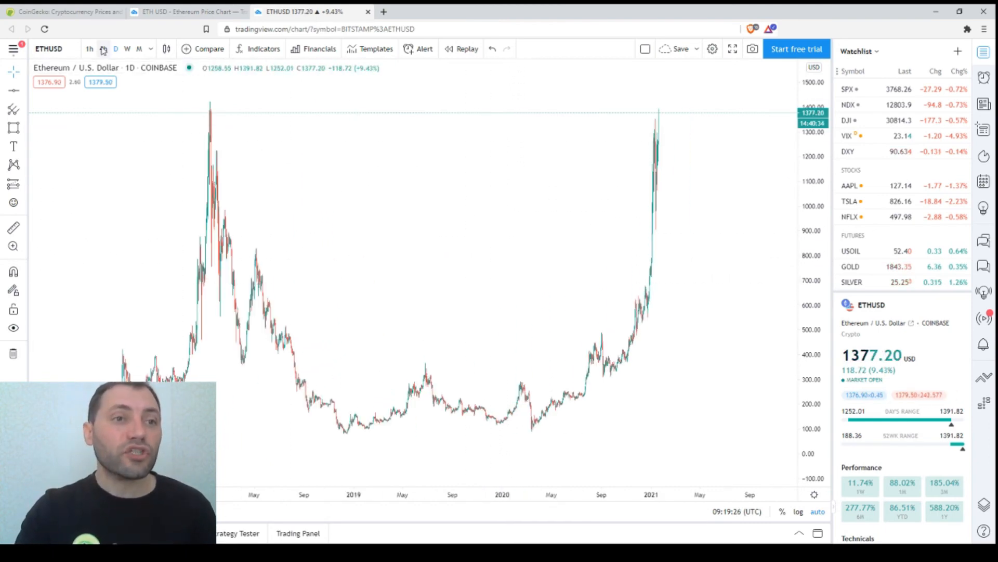
Switch to the 4h interval and confirm the triangle over the rally with Ok.
{"action": "left_click", "coordinate": [102, 48]}
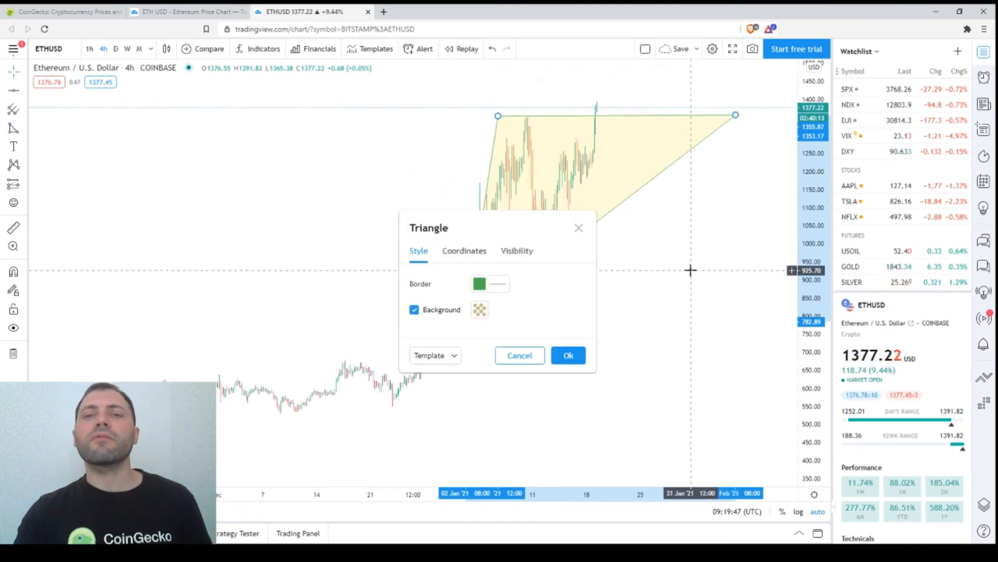
{"action": "left_click", "coordinate": [567, 355]}
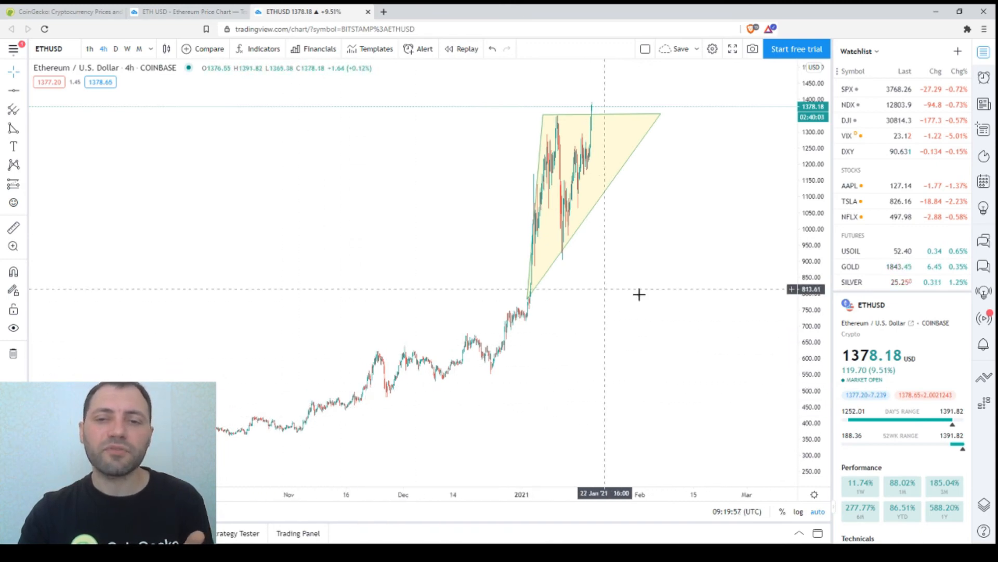
{"action": "mouse_move", "coordinate": [696, 304]}
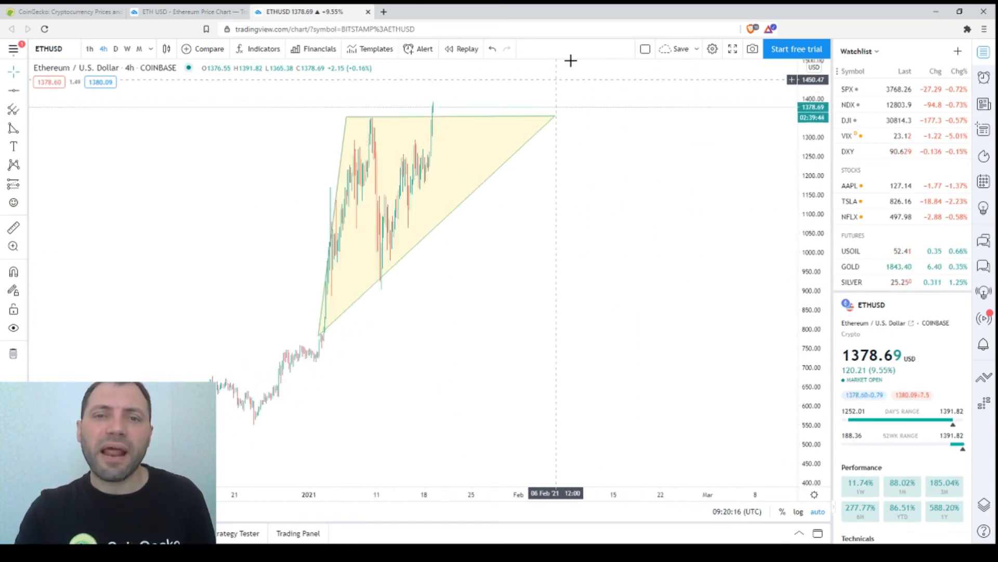
{"action": "mouse_move", "coordinate": [697, 199]}
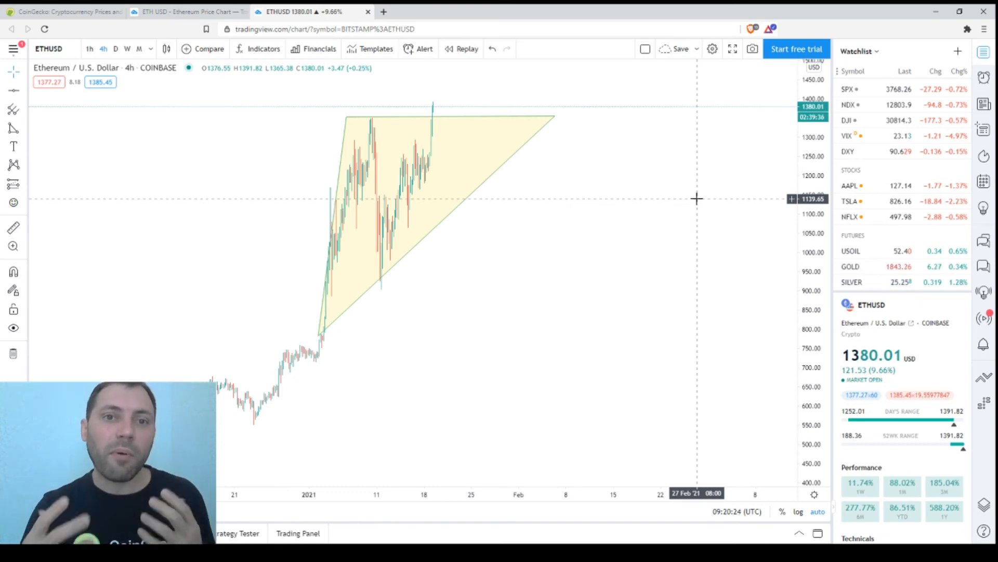
{"action": "mouse_move", "coordinate": [616, 318]}
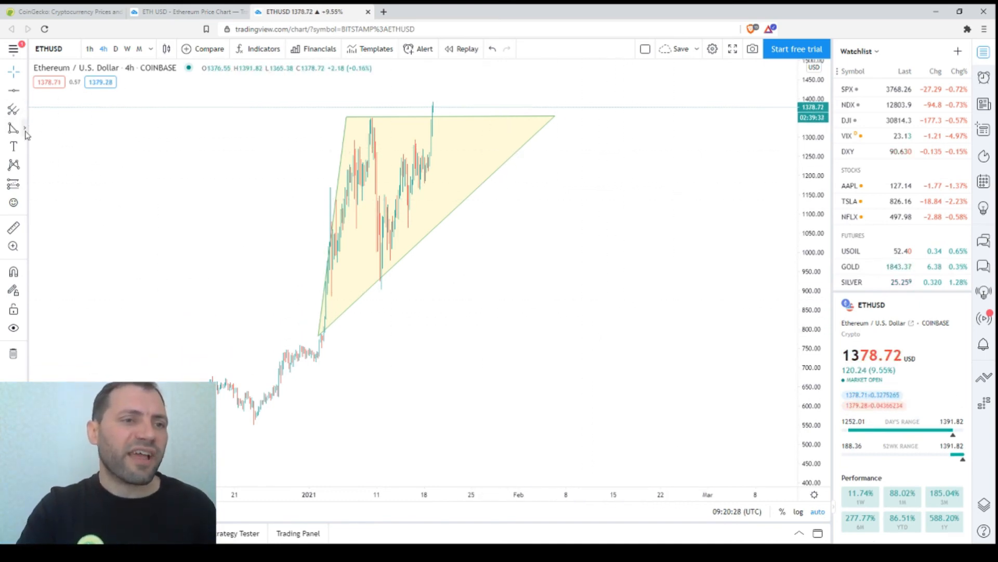
Pick a wave-line tool and place zigzag points projecting a breakout to about $1,500.
{"action": "left_click", "coordinate": [13, 127]}
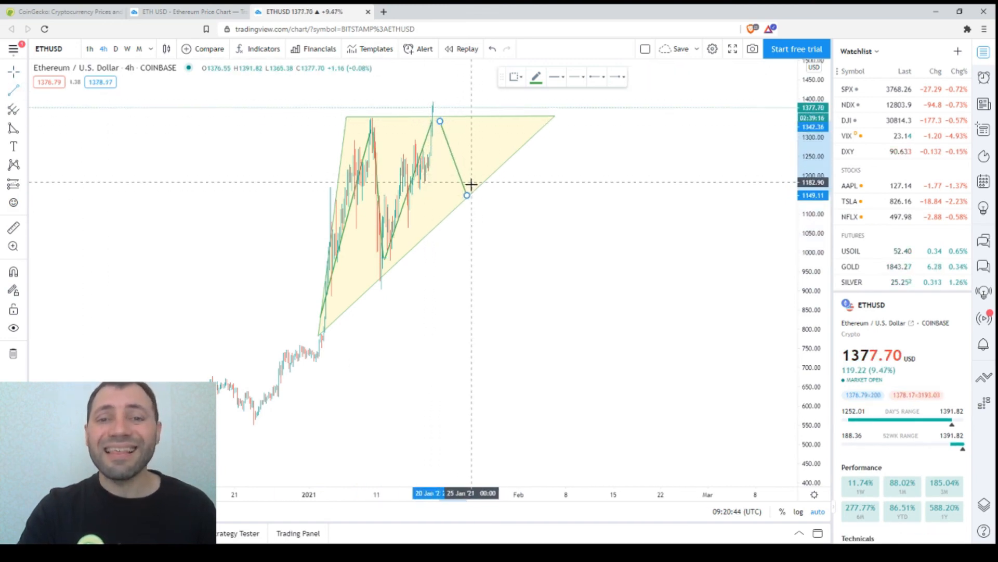
{"action": "left_click", "coordinate": [515, 76]}
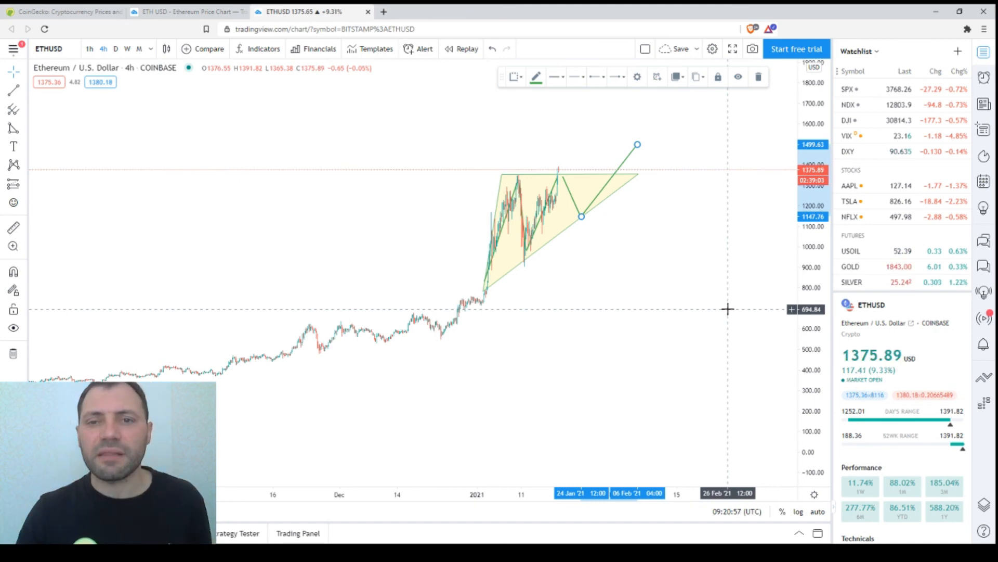
{"action": "mouse_move", "coordinate": [604, 193]}
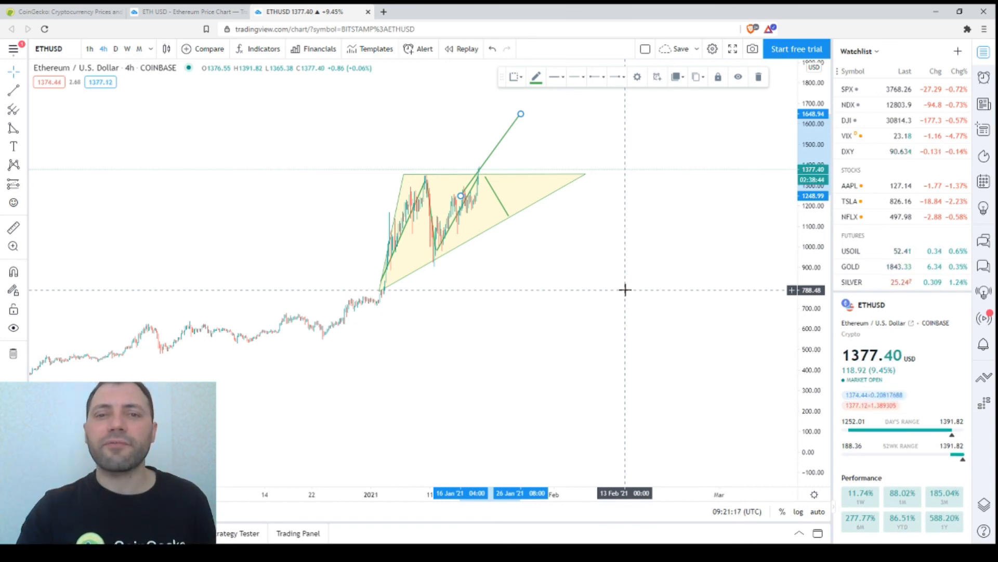
{"action": "mouse_move", "coordinate": [499, 153]}
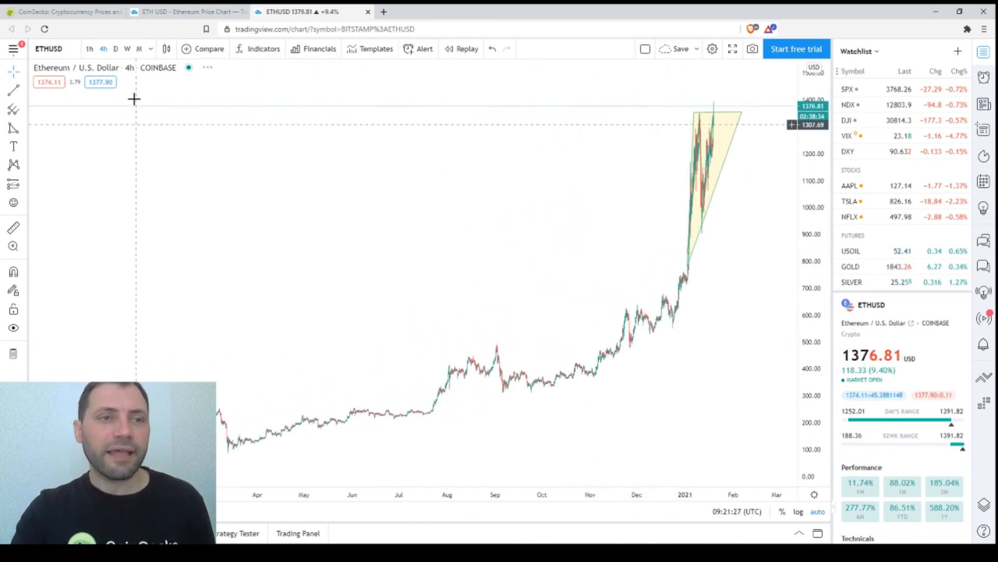
Switch the triangle-marked ETHUSD chart to the D interval.
{"action": "left_click", "coordinate": [116, 49]}
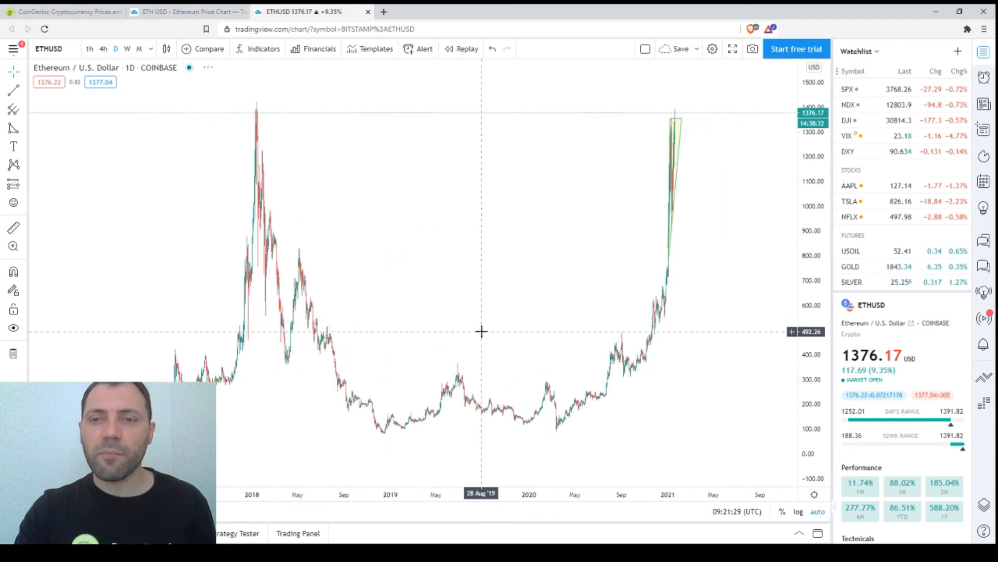
{"action": "mouse_move", "coordinate": [775, 363]}
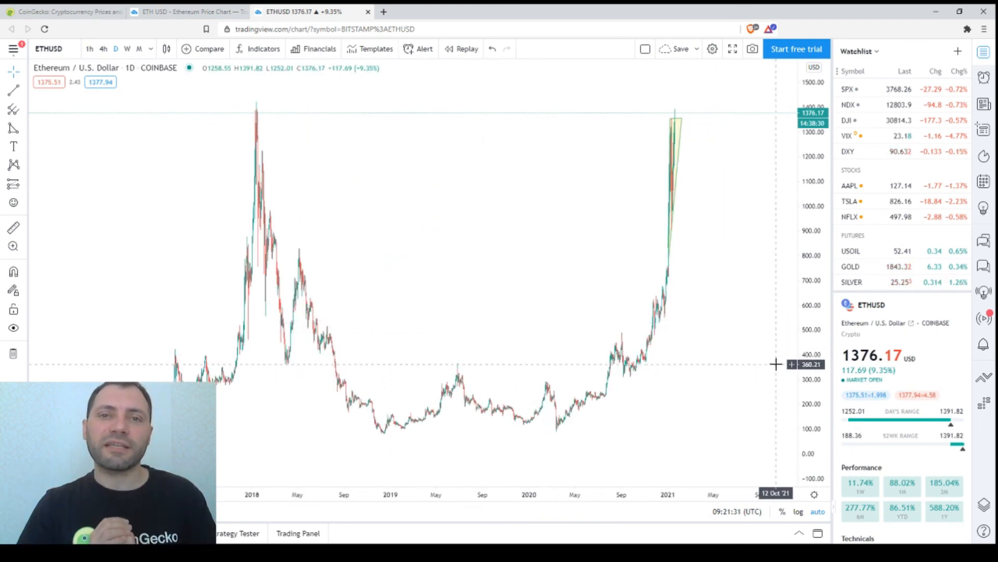